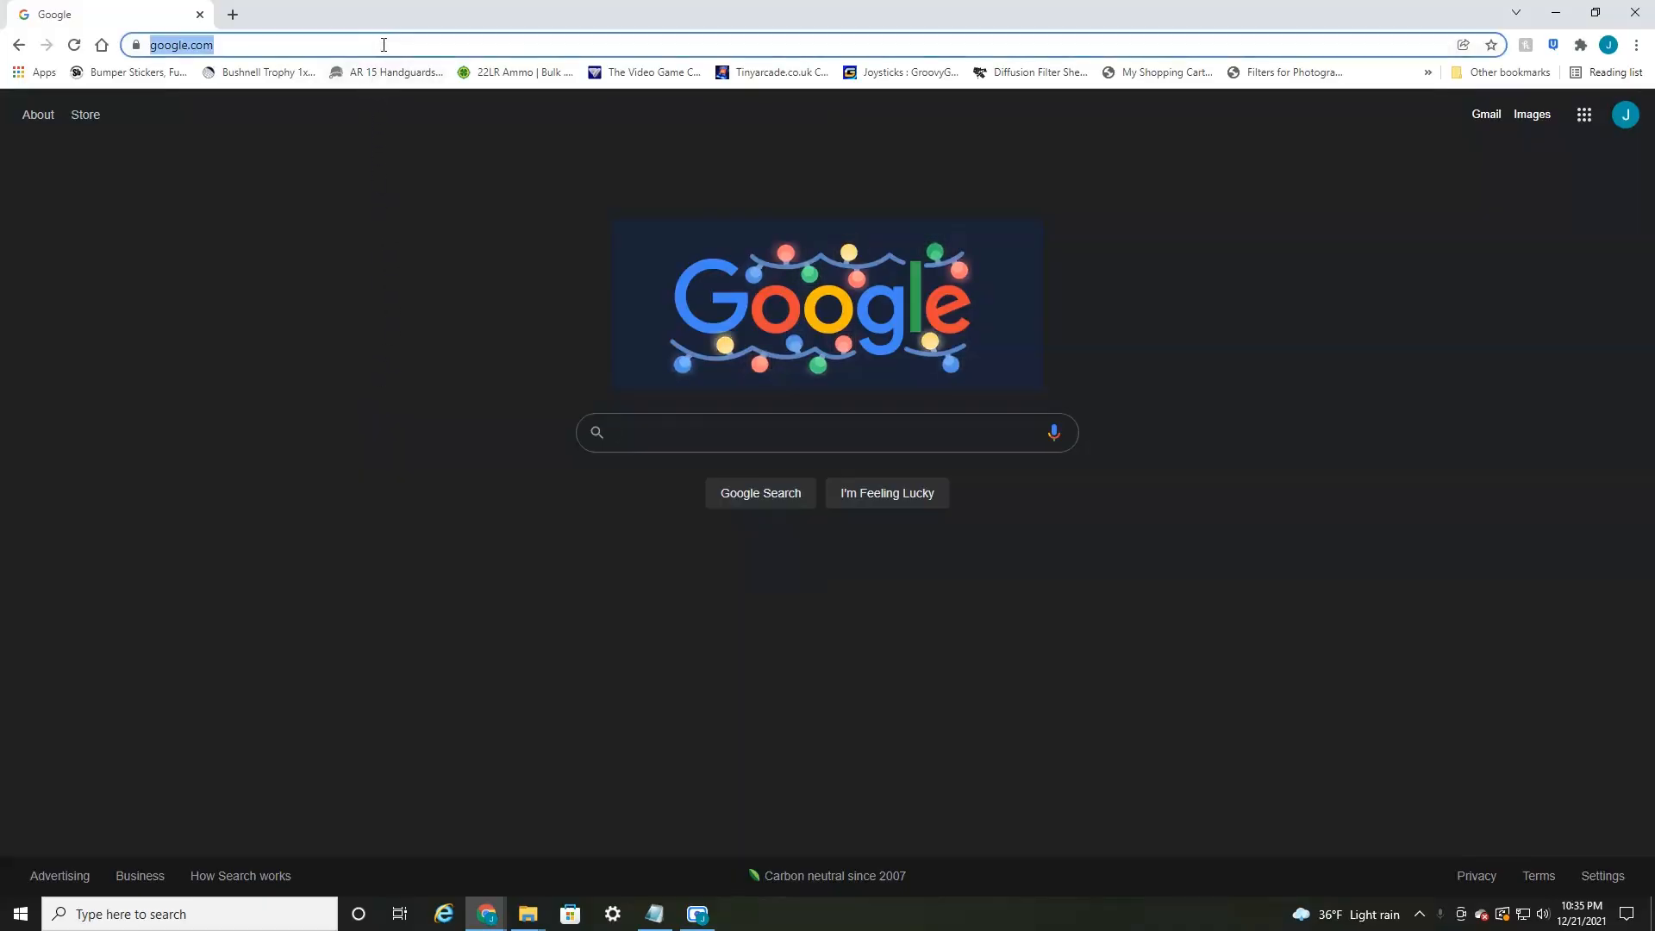
- Navigate the browser to youtube.com to load the YouTube home page
{"action": "type", "text": "youtube.com"}
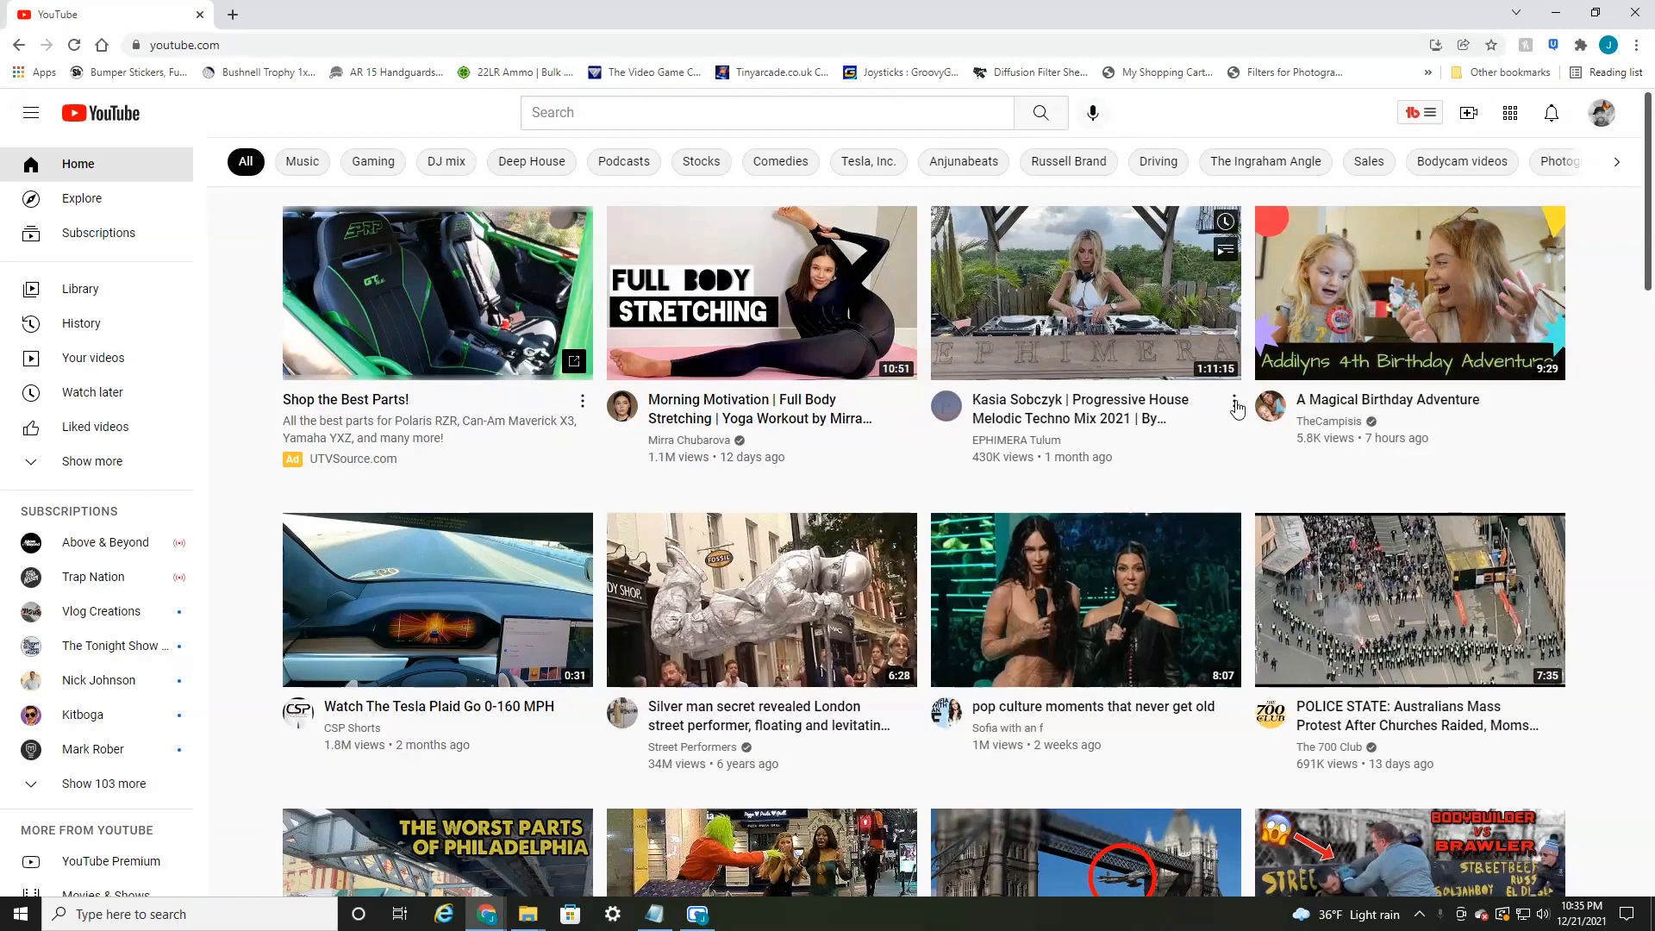
{"action": "mouse_move", "coordinate": [760, 293]}
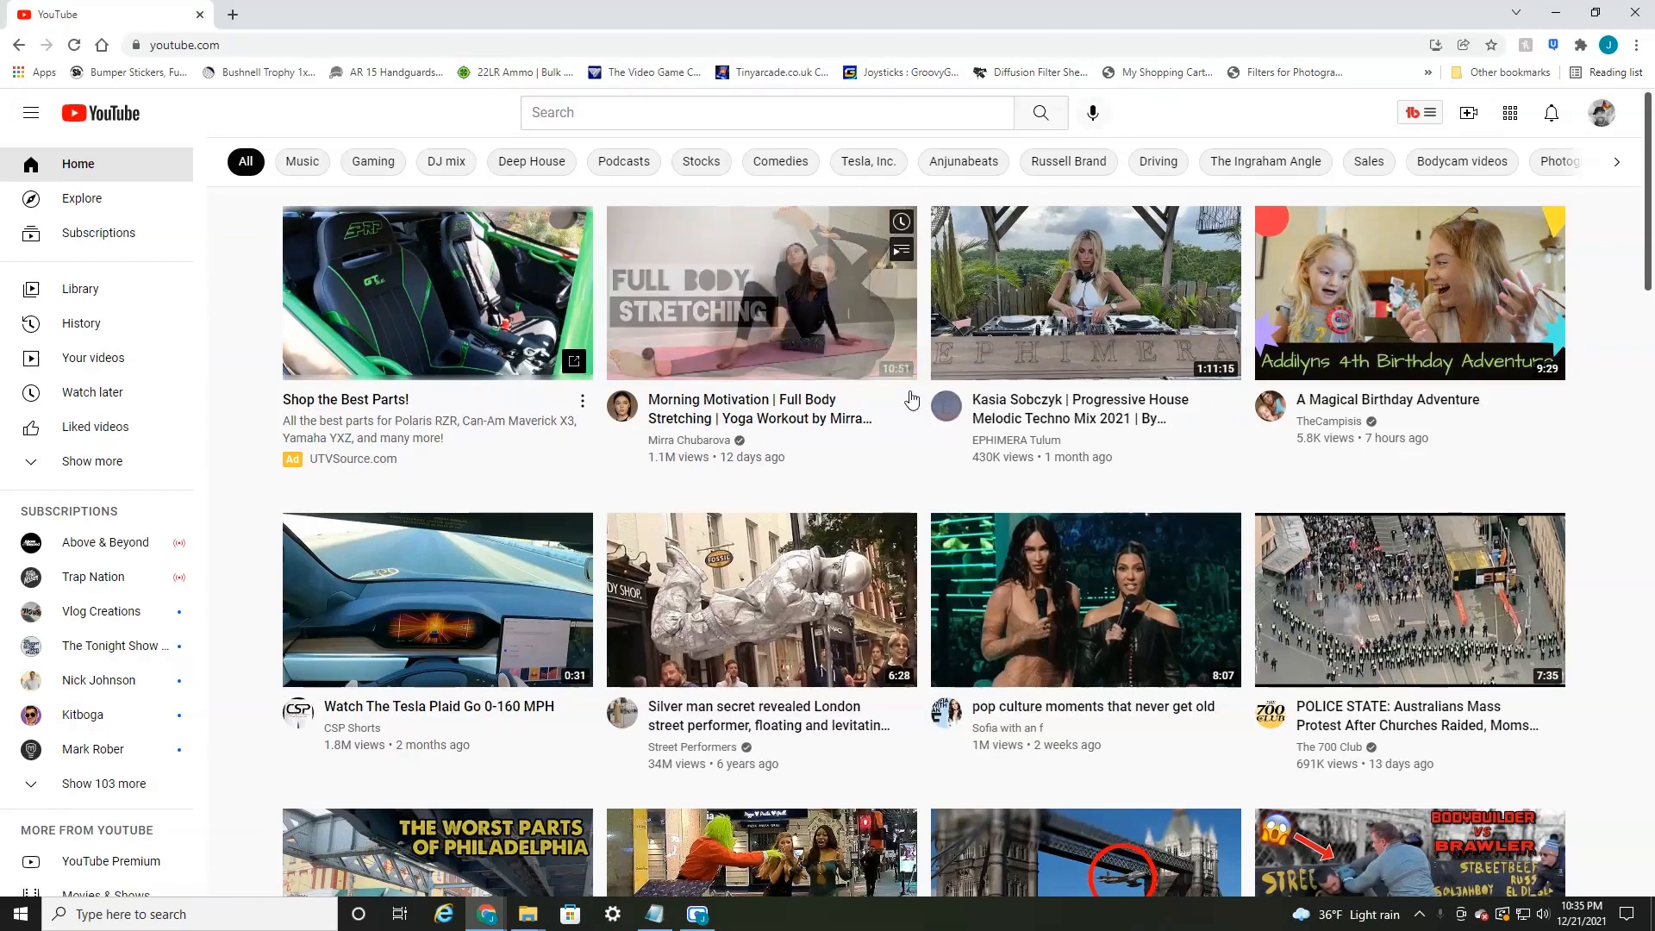
{"action": "left_click", "coordinate": [910, 401]}
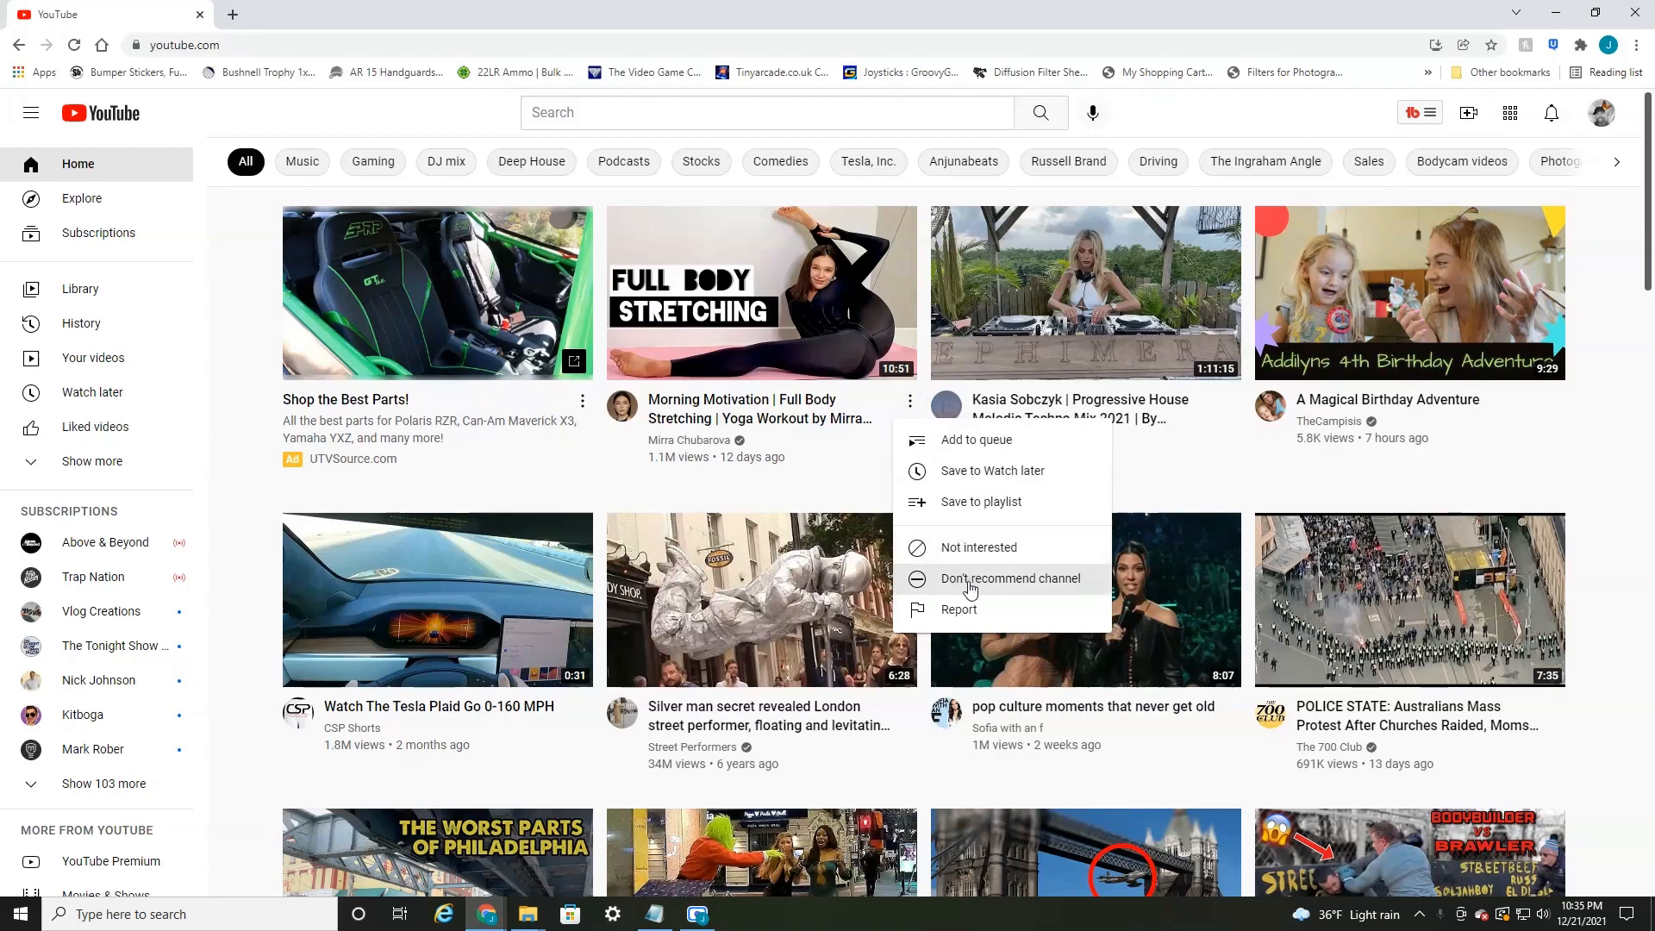
{"action": "mouse_move", "coordinate": [979, 546]}
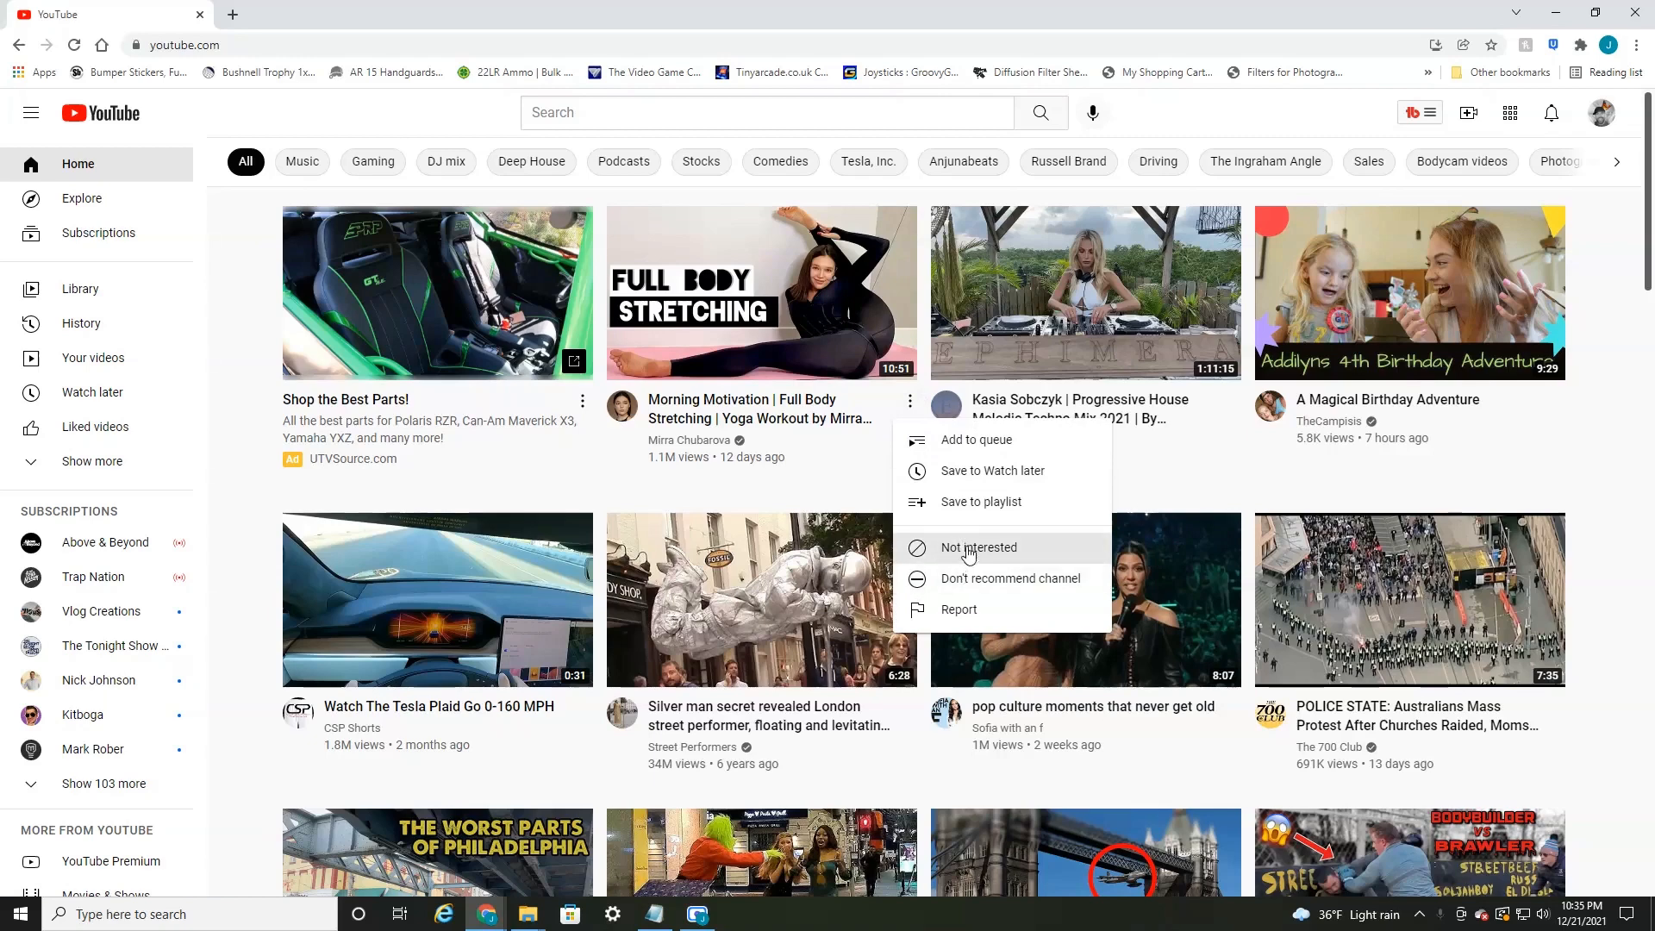
{"action": "left_click", "coordinate": [977, 547]}
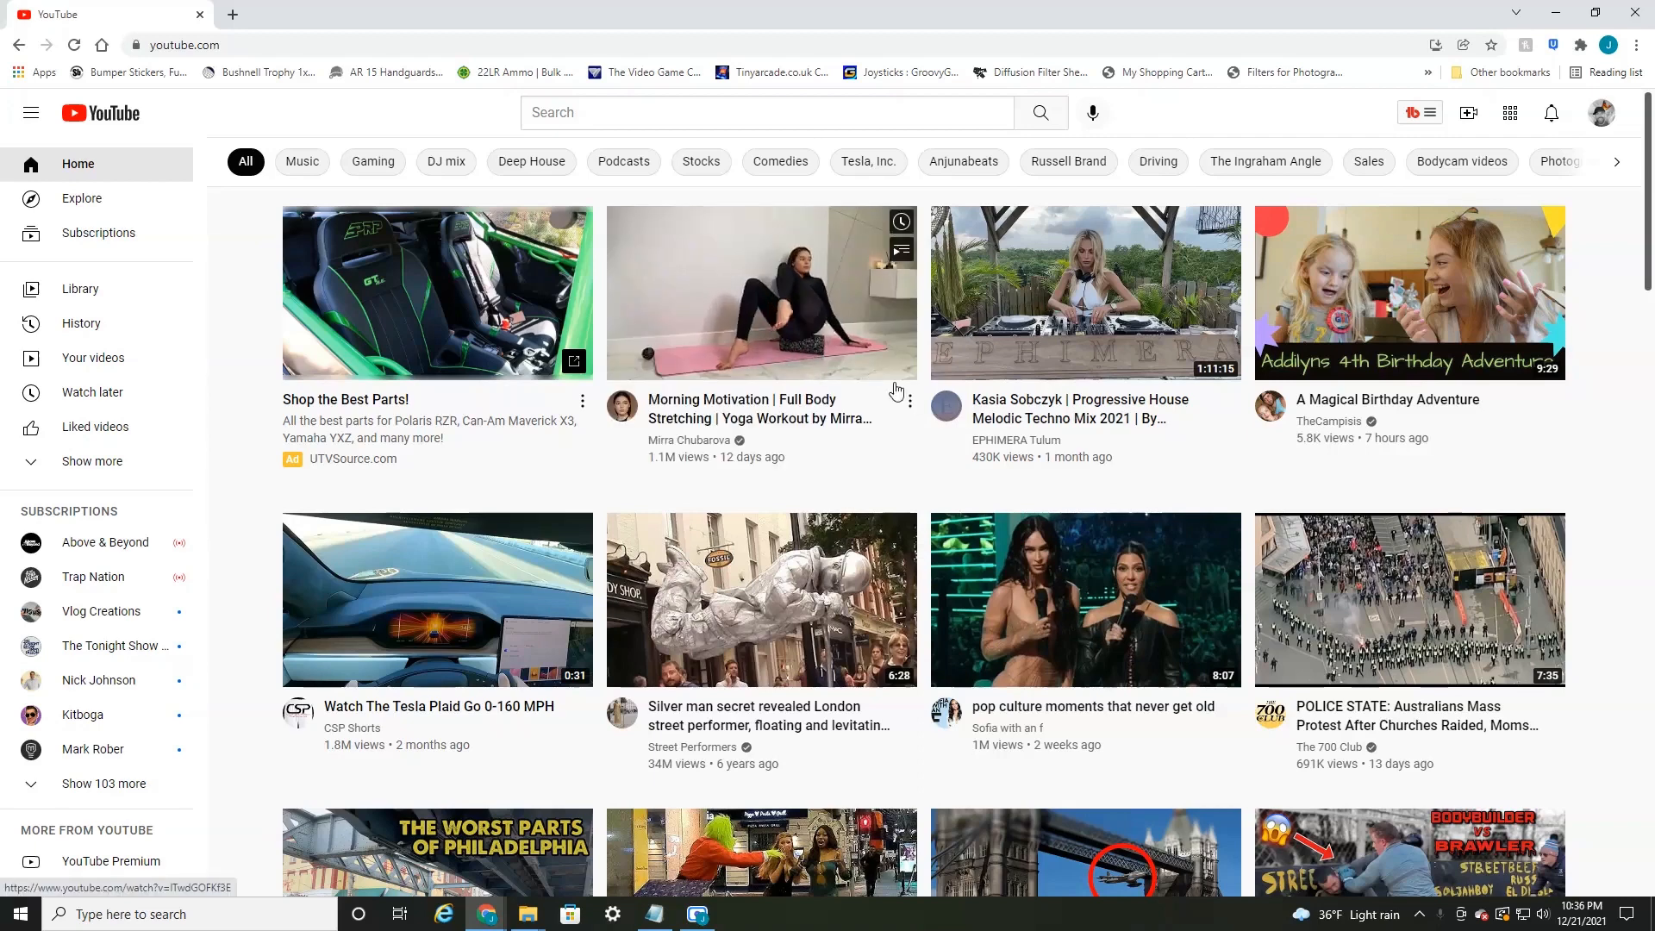
{"action": "left_click", "coordinate": [910, 401]}
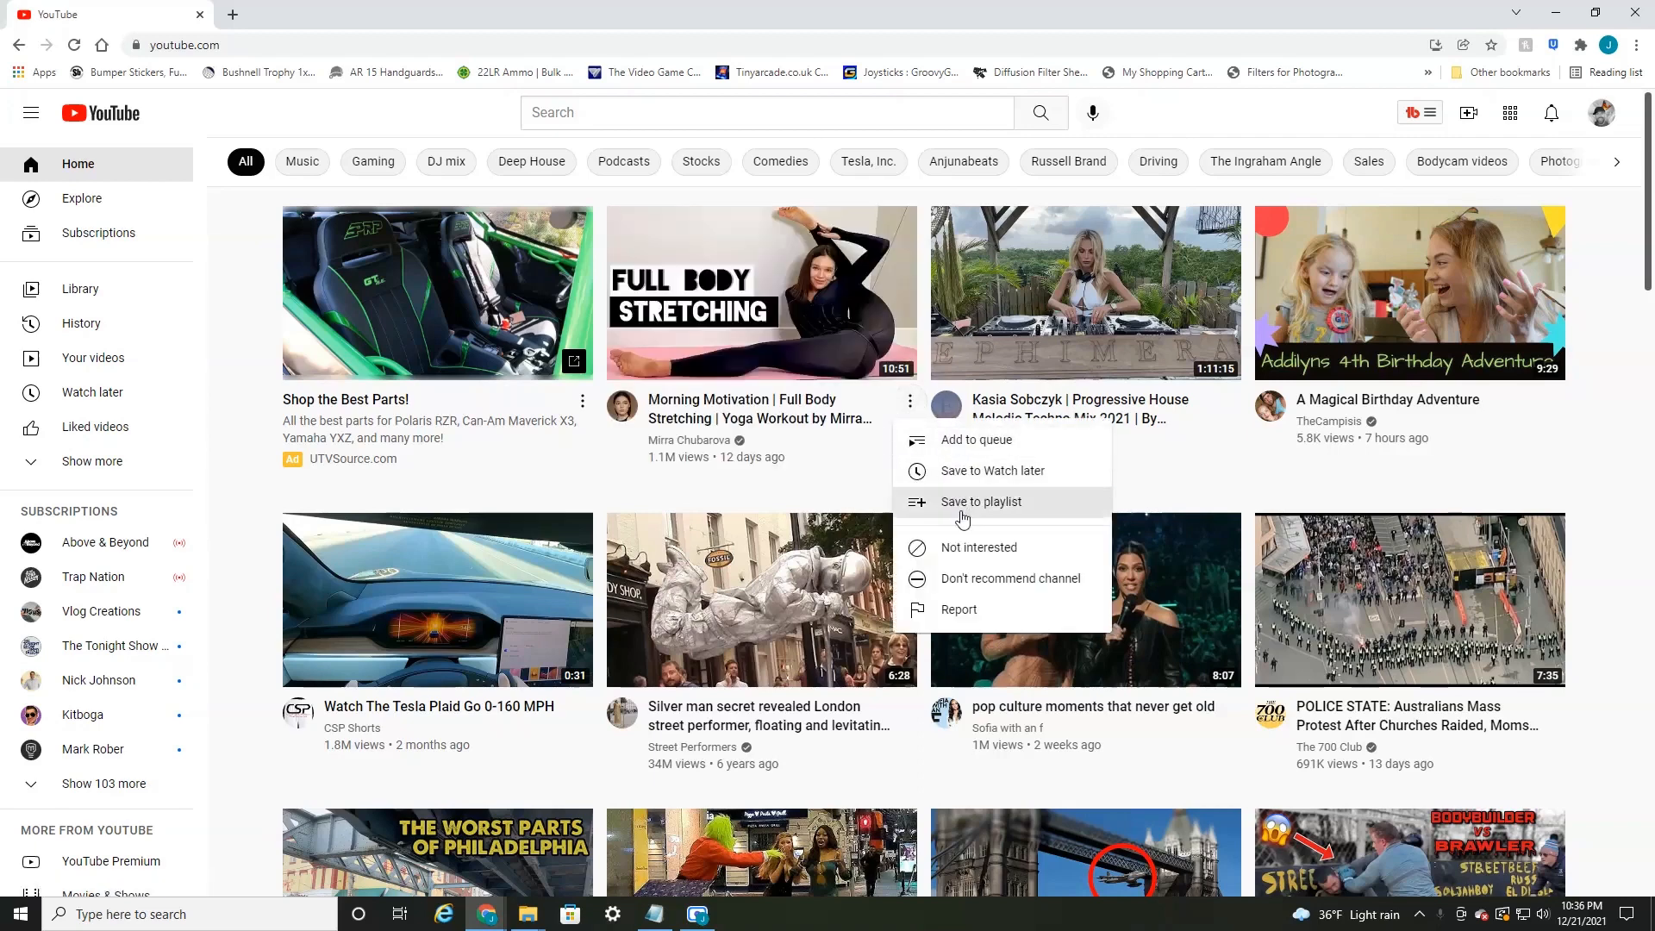
{"action": "left_click", "coordinate": [1008, 579]}
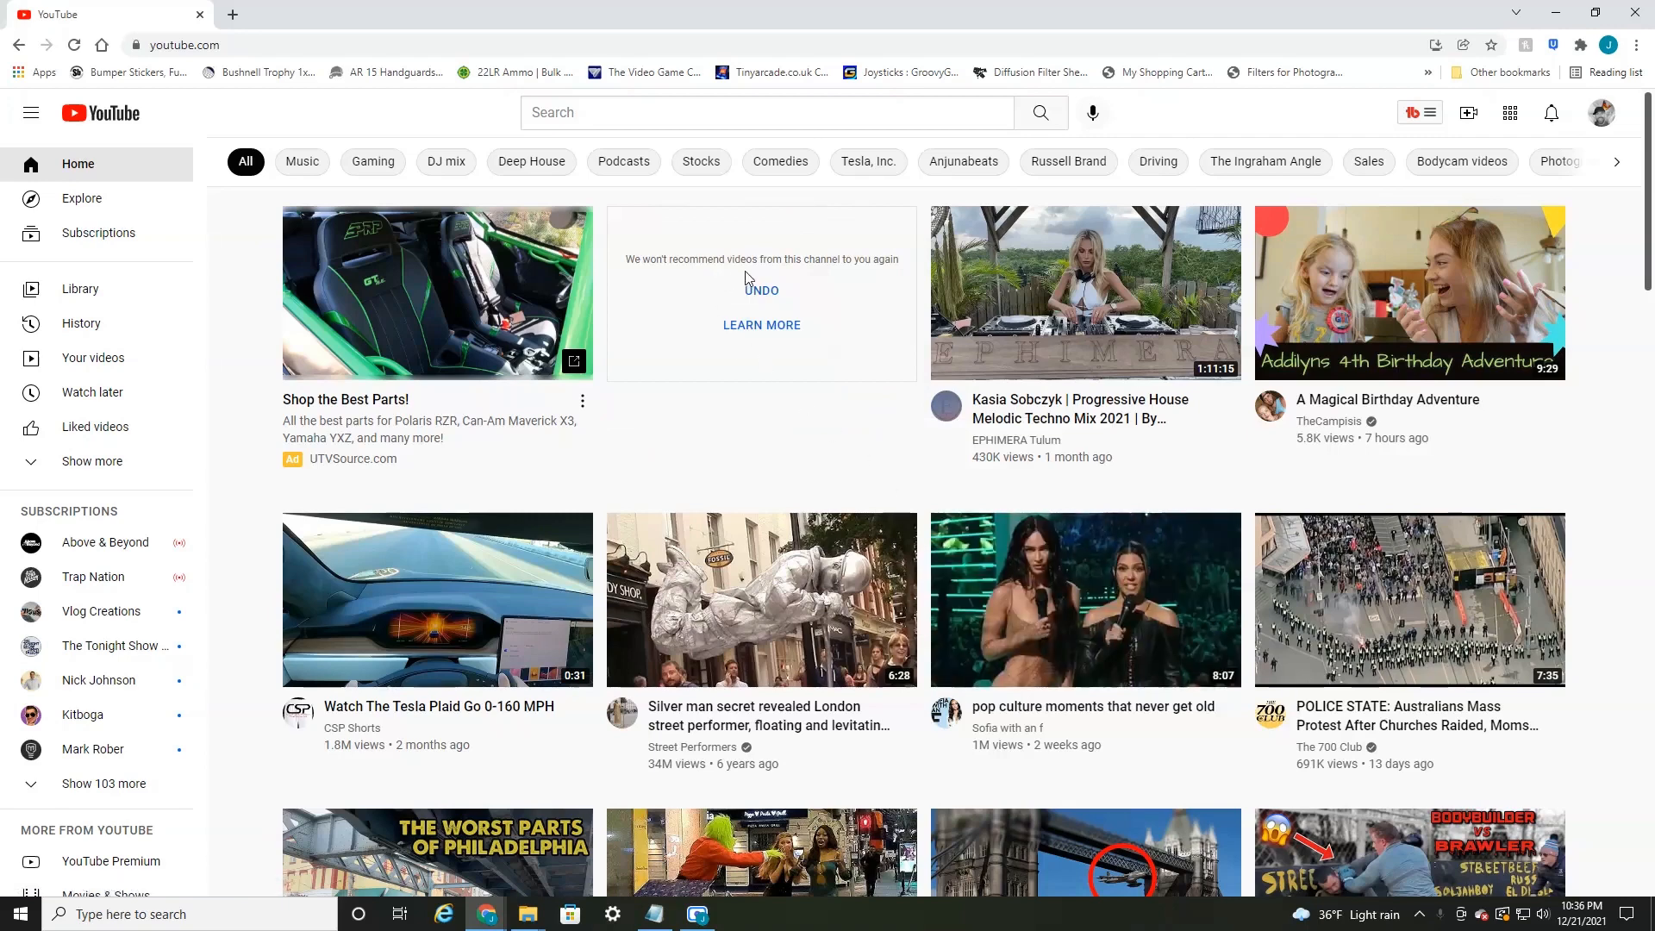
{"action": "left_click", "coordinate": [760, 289]}
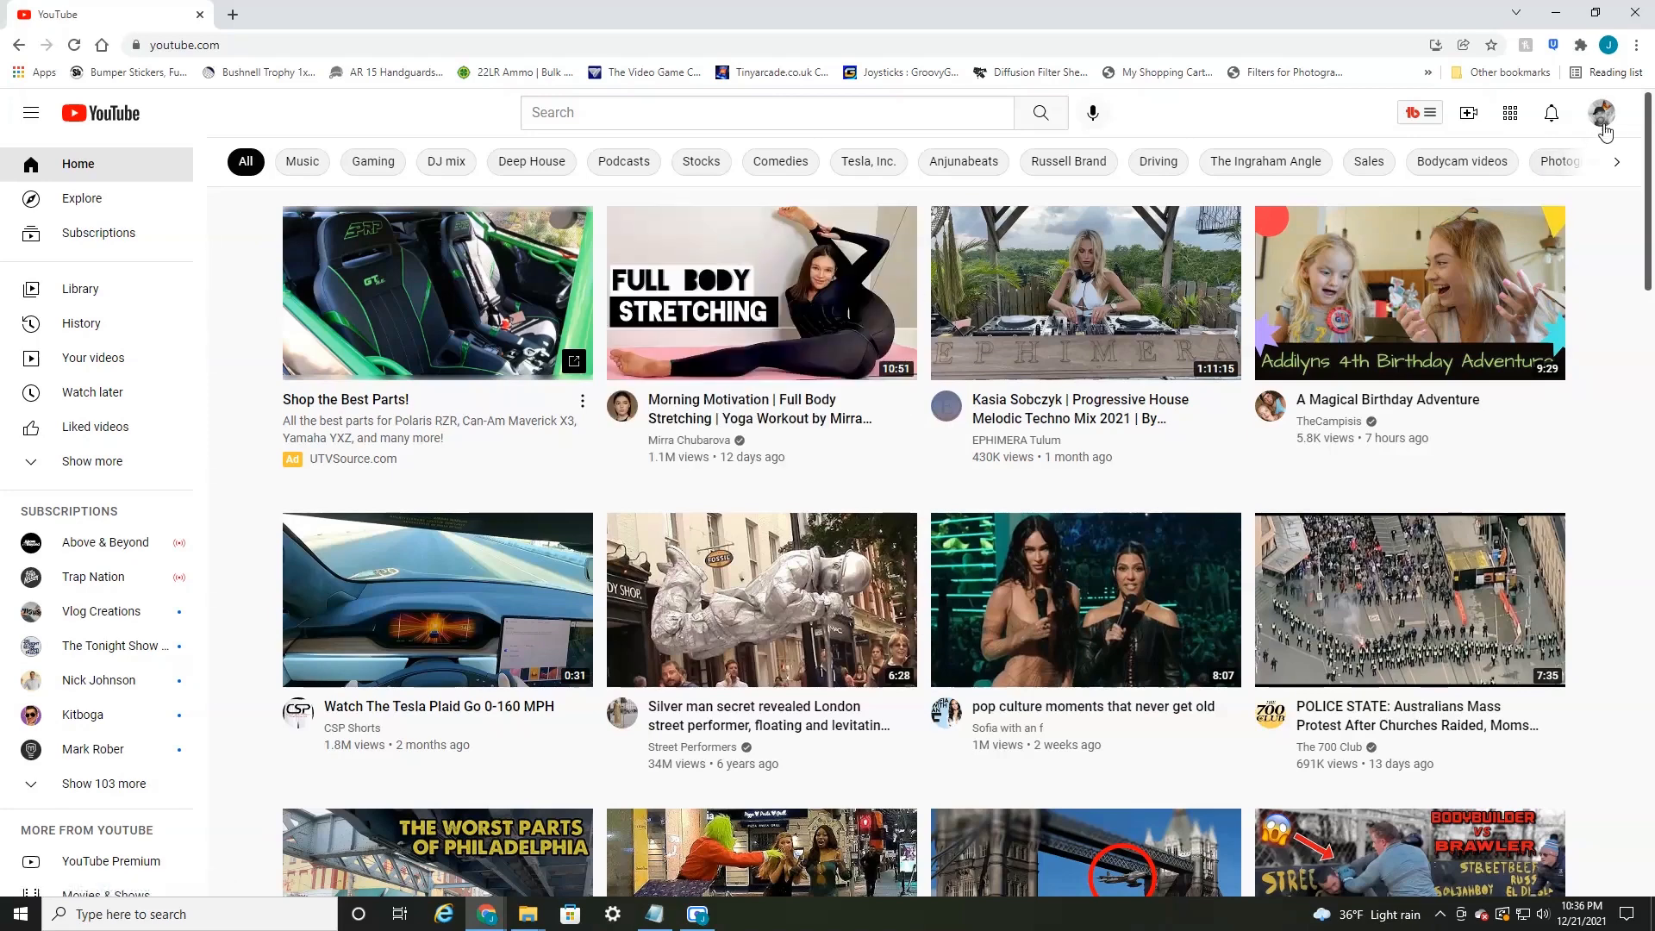
{"action": "mouse_move", "coordinate": [1605, 131]}
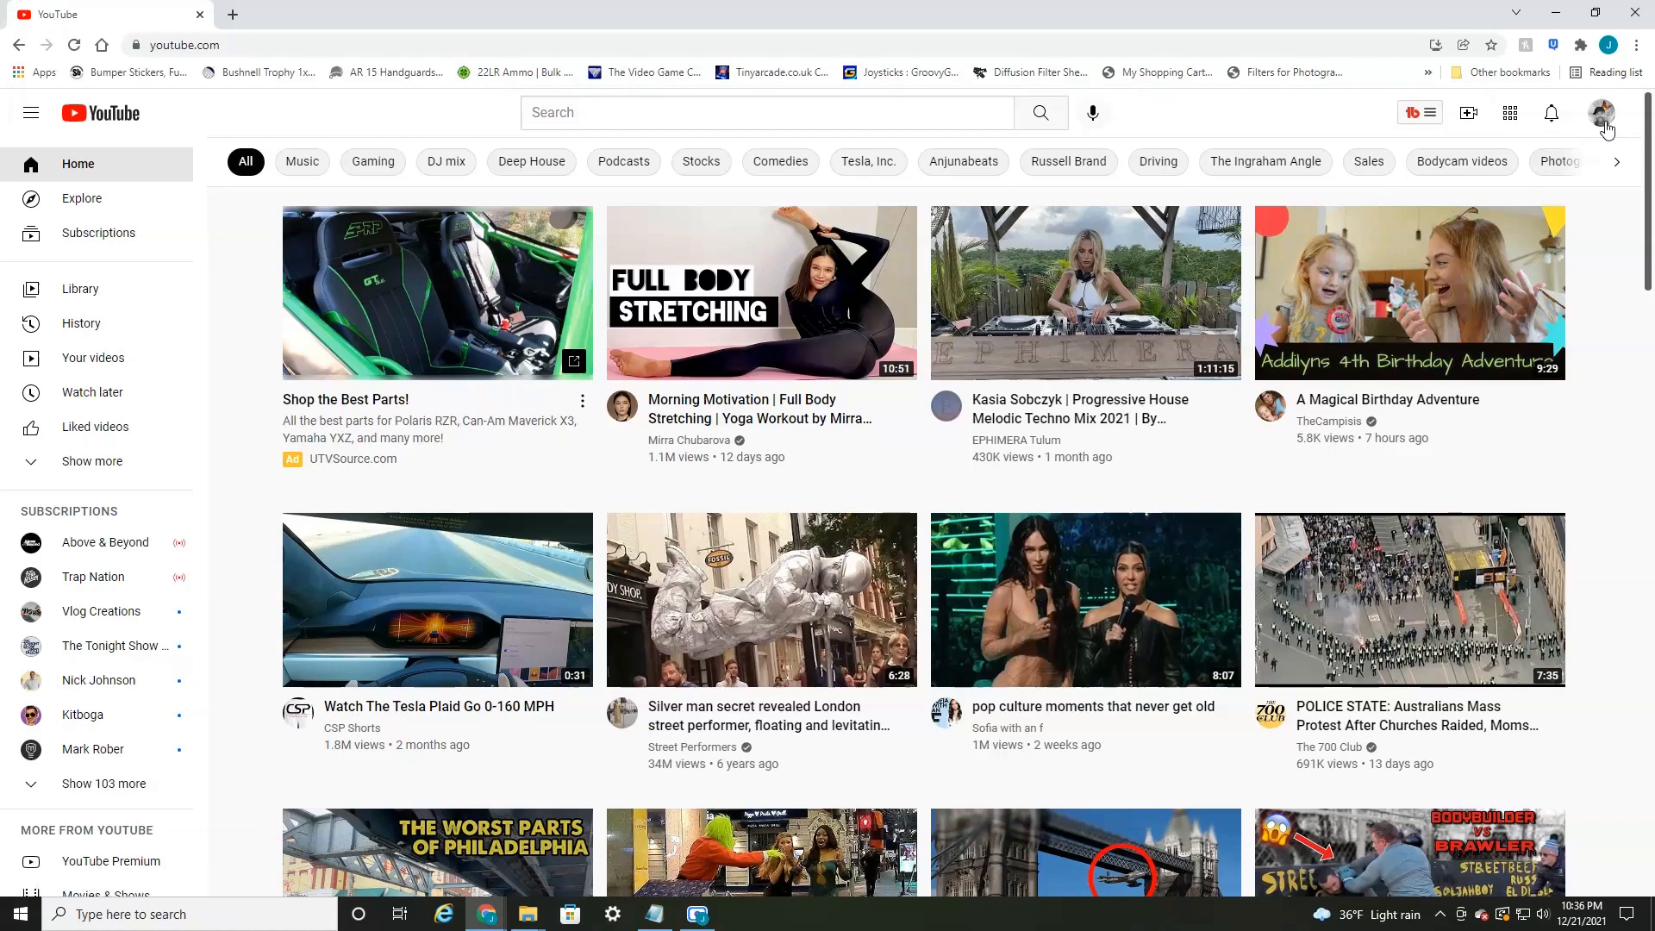
{"action": "mouse_move", "coordinate": [1603, 118]}
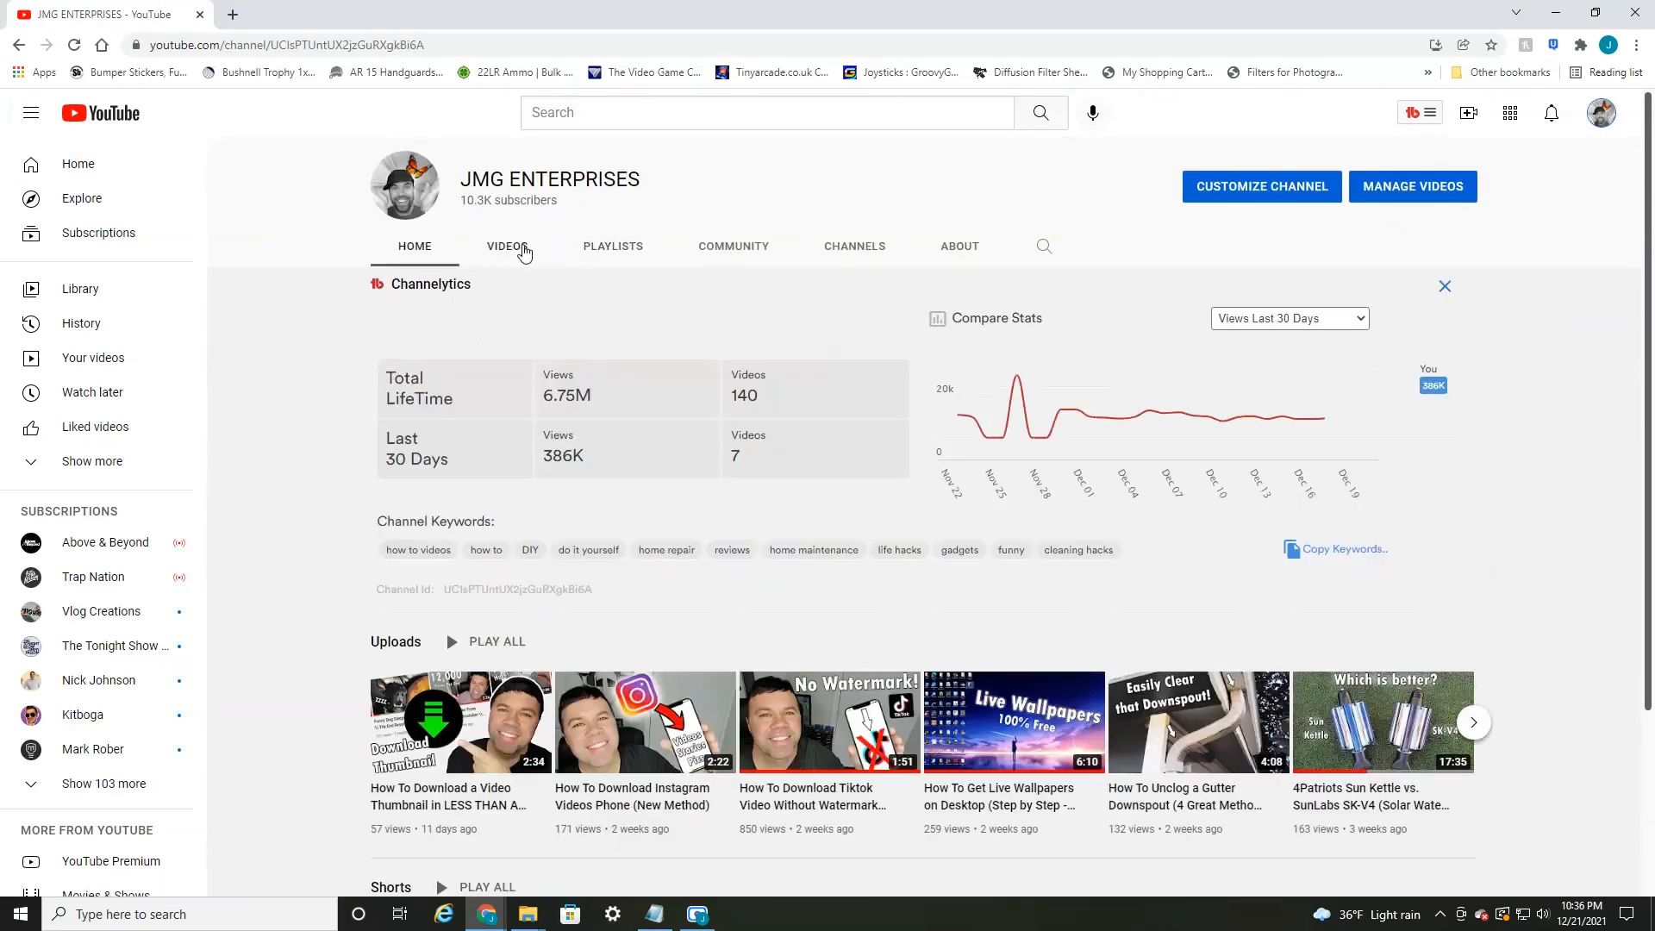
- From the channel's Videos list, play 'How To Download a YouTube Video 2021'
{"action": "left_click", "coordinate": [507, 245]}
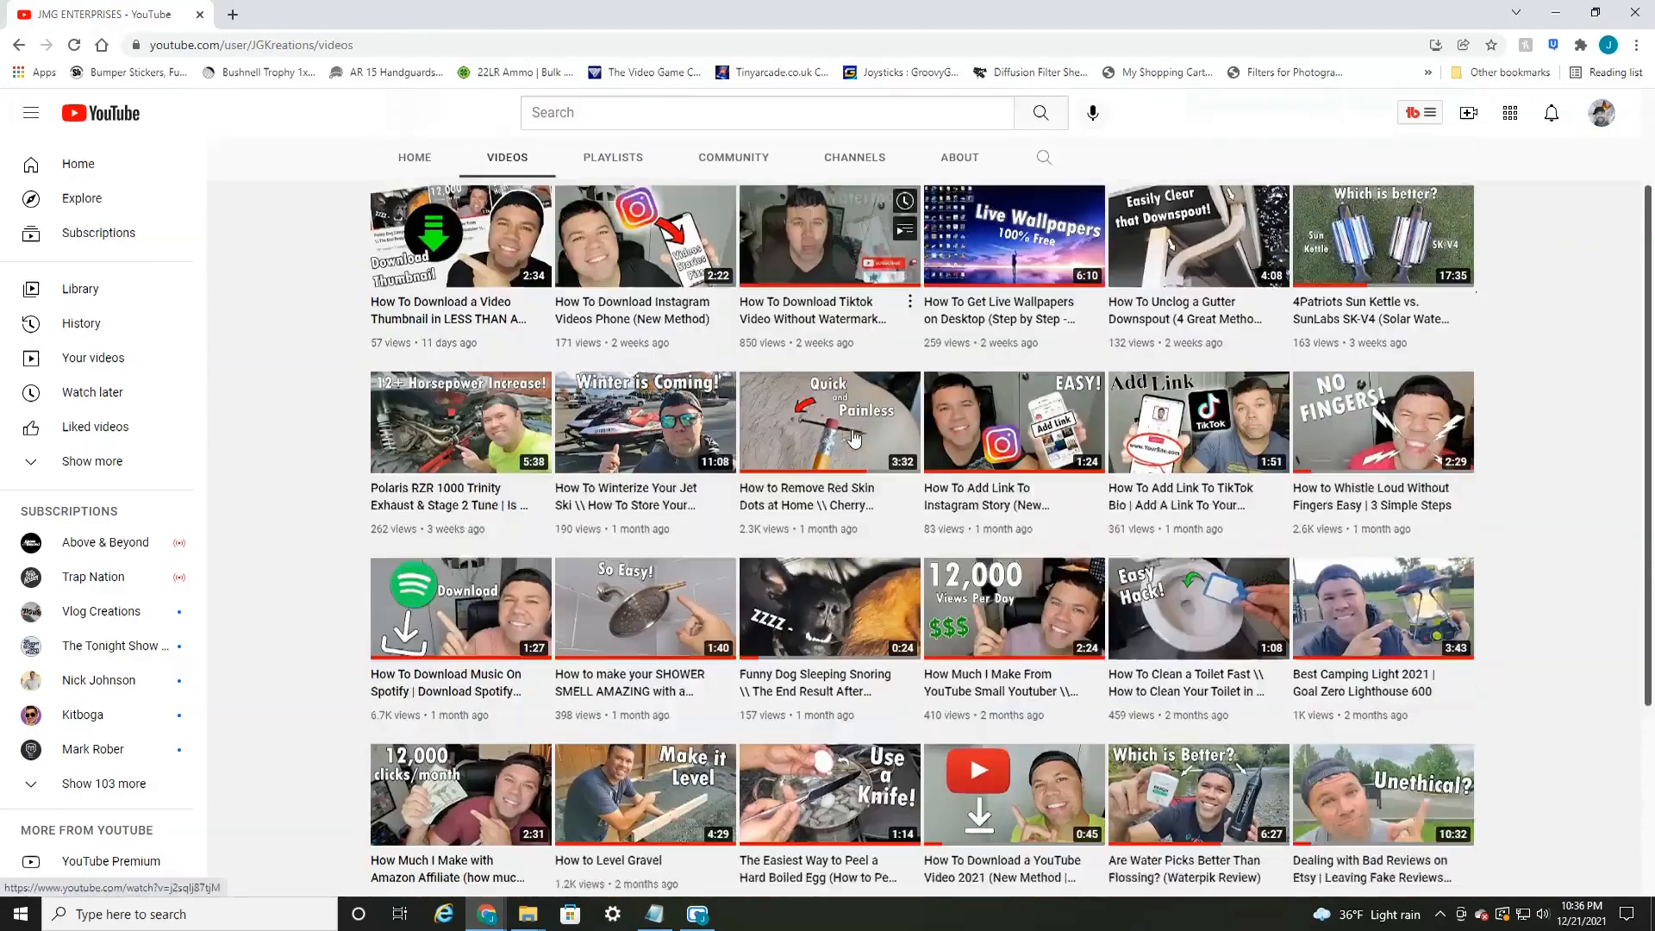
{"action": "left_click", "coordinate": [829, 420]}
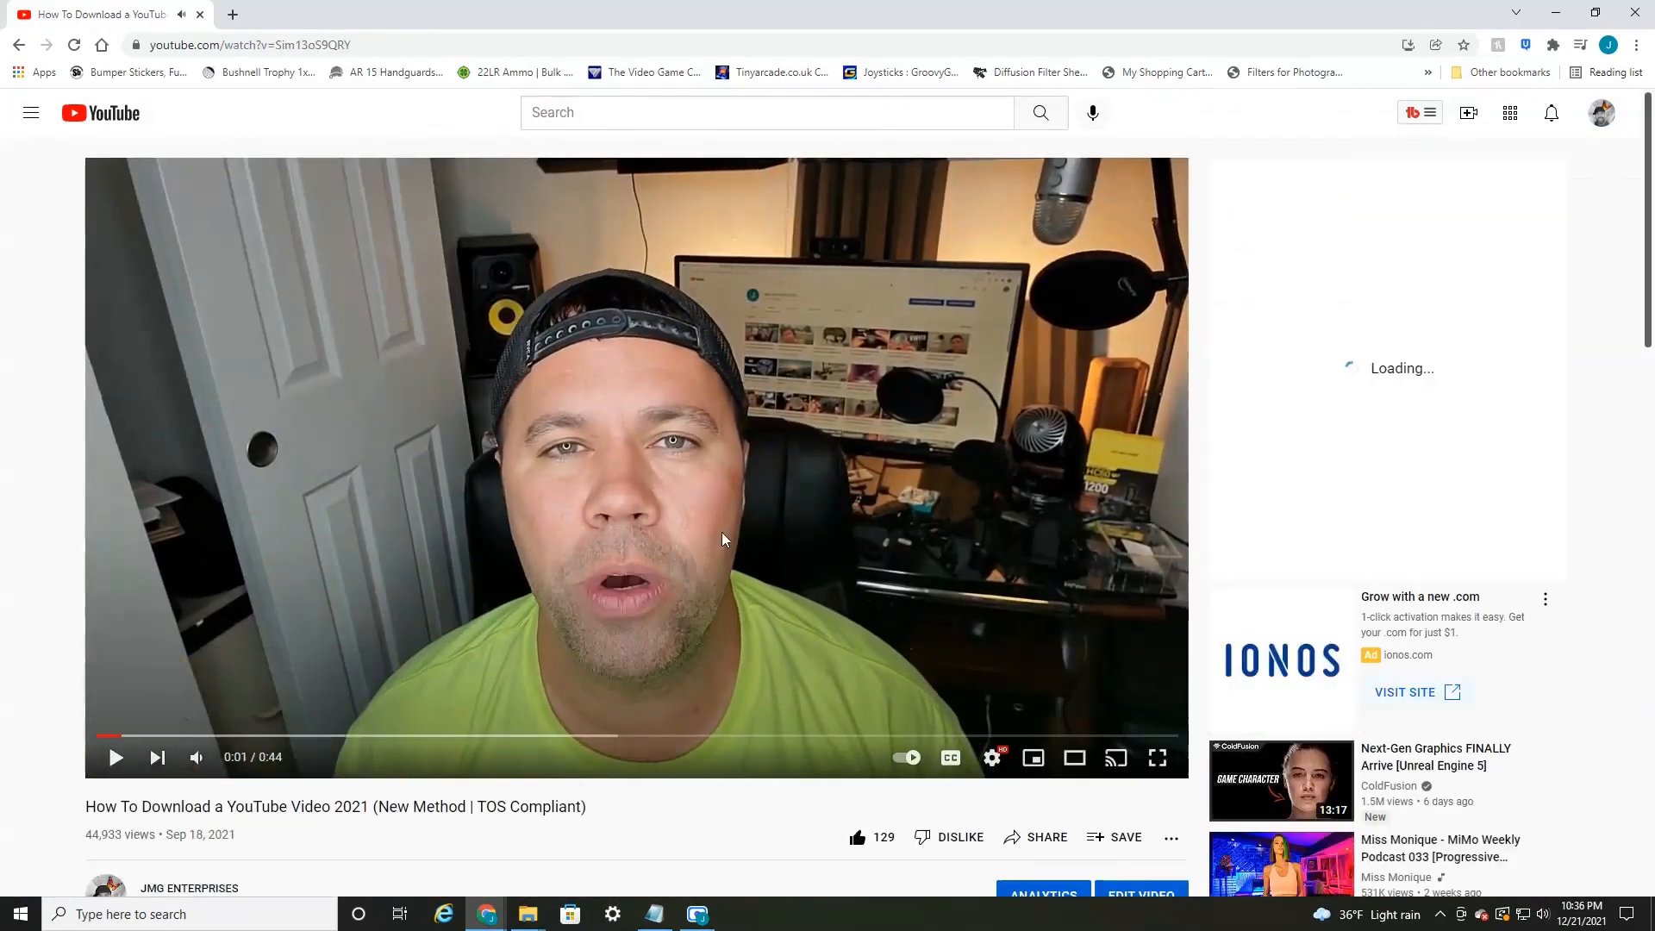
- Scroll to the comments and reveal the three-dot action options for a viewer's comment
{"action": "scroll", "scroll_direction": "down", "scroll_amount": 3}
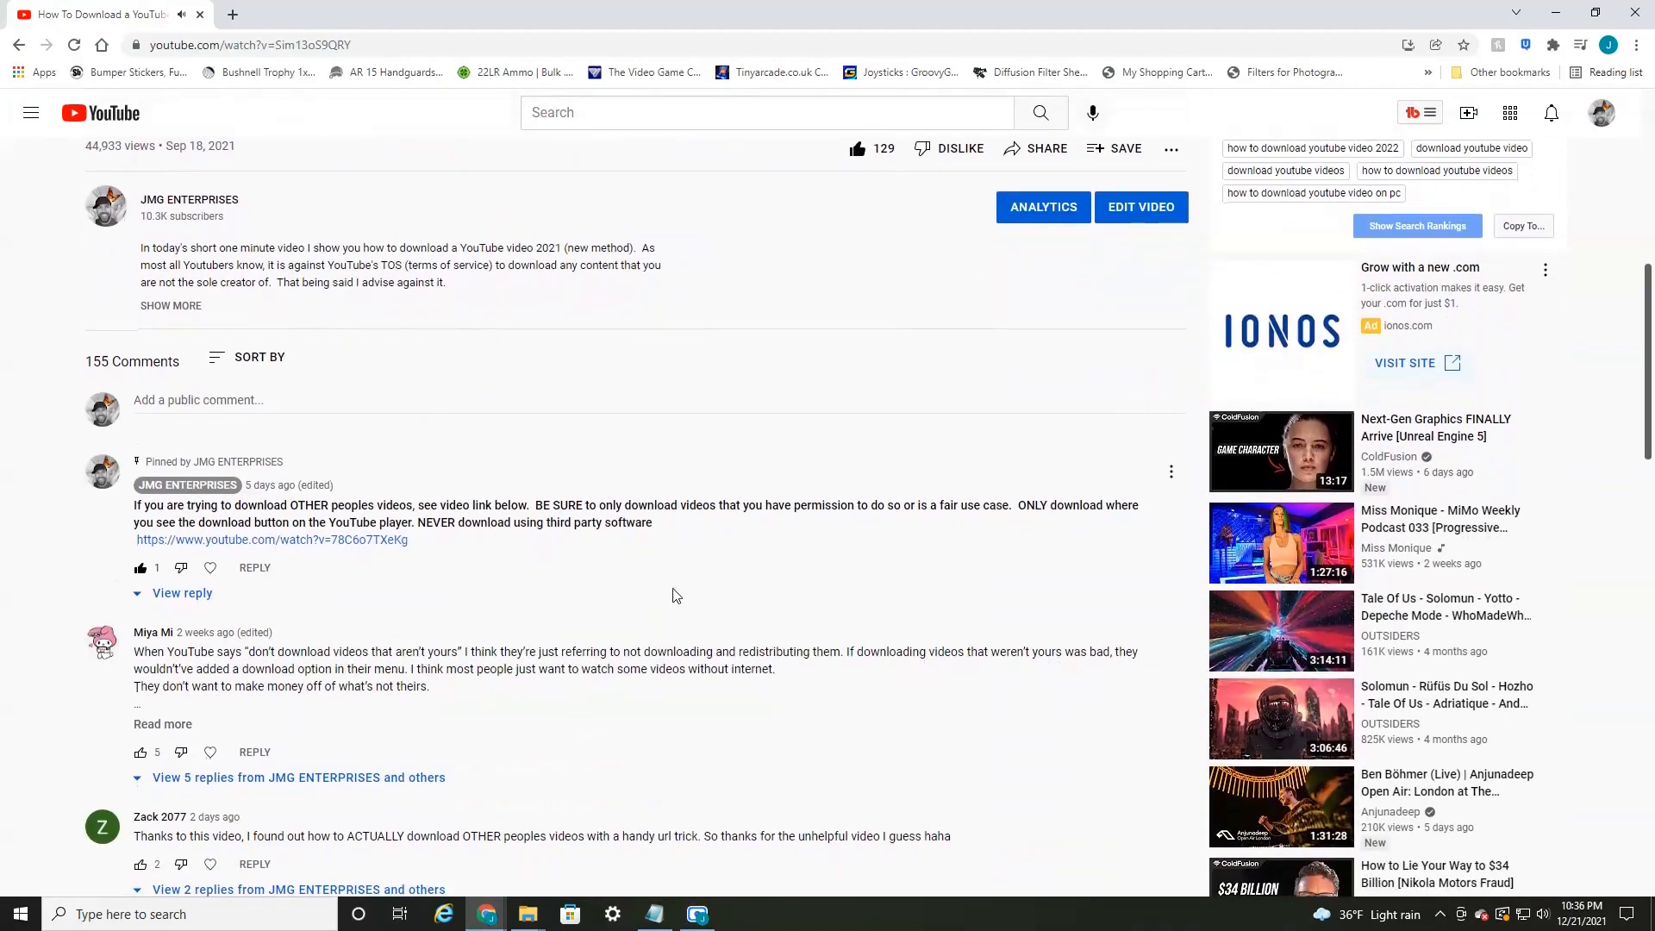
{"action": "scroll", "scroll_direction": "down", "scroll_amount": 3}
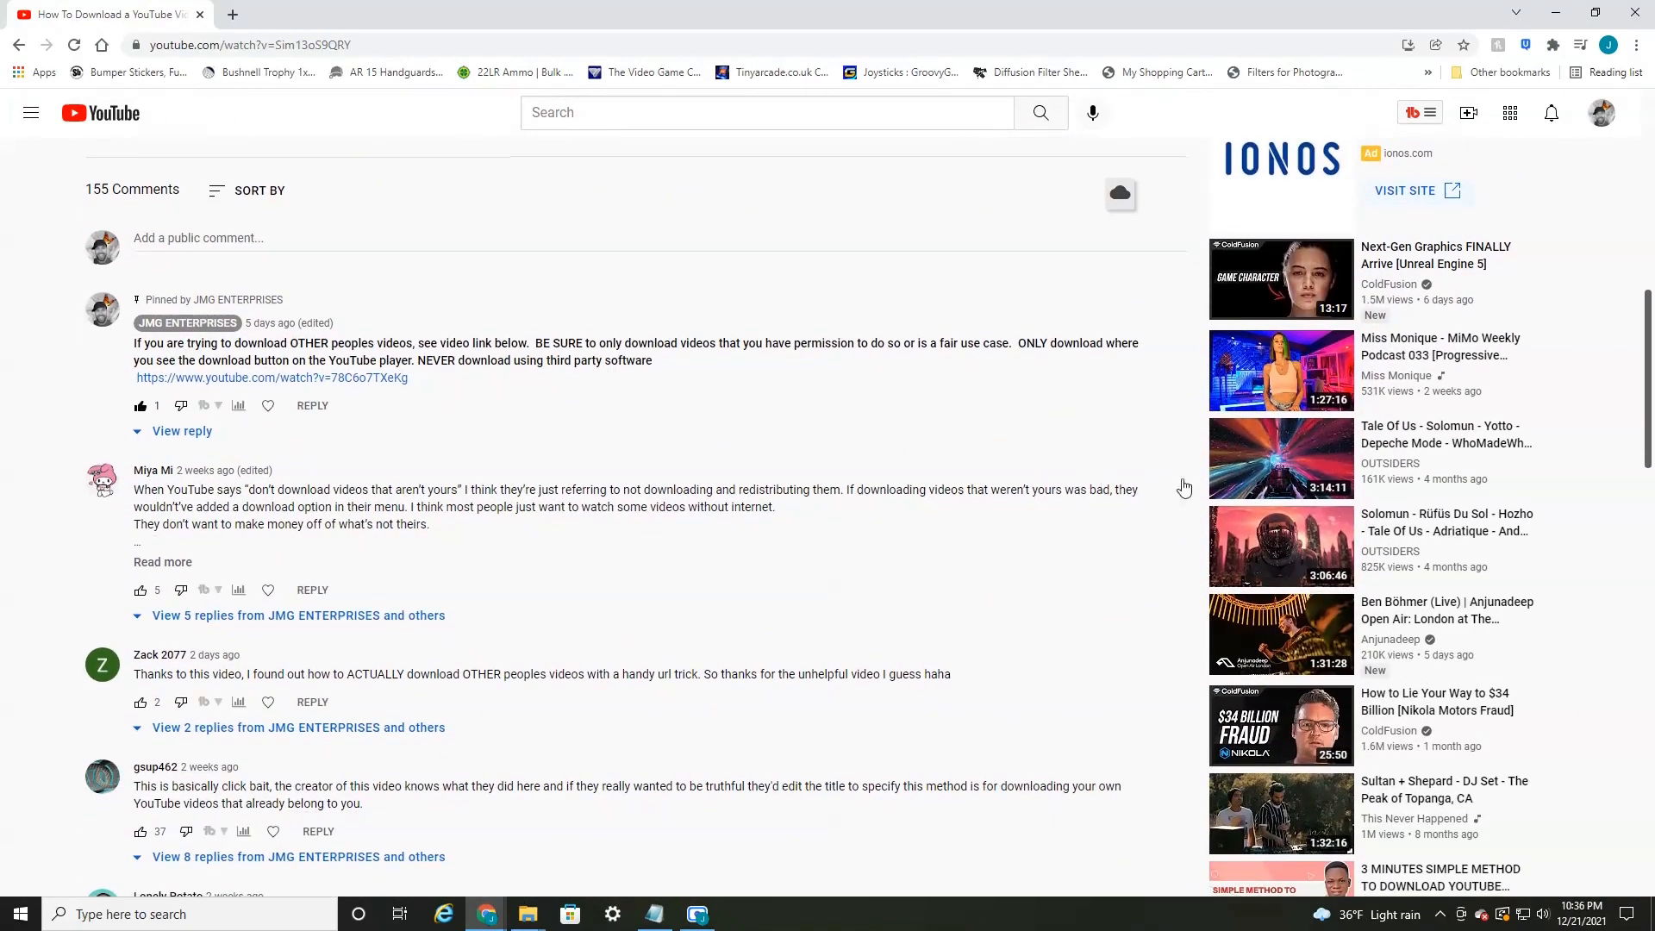
{"action": "mouse_move", "coordinate": [1167, 668]}
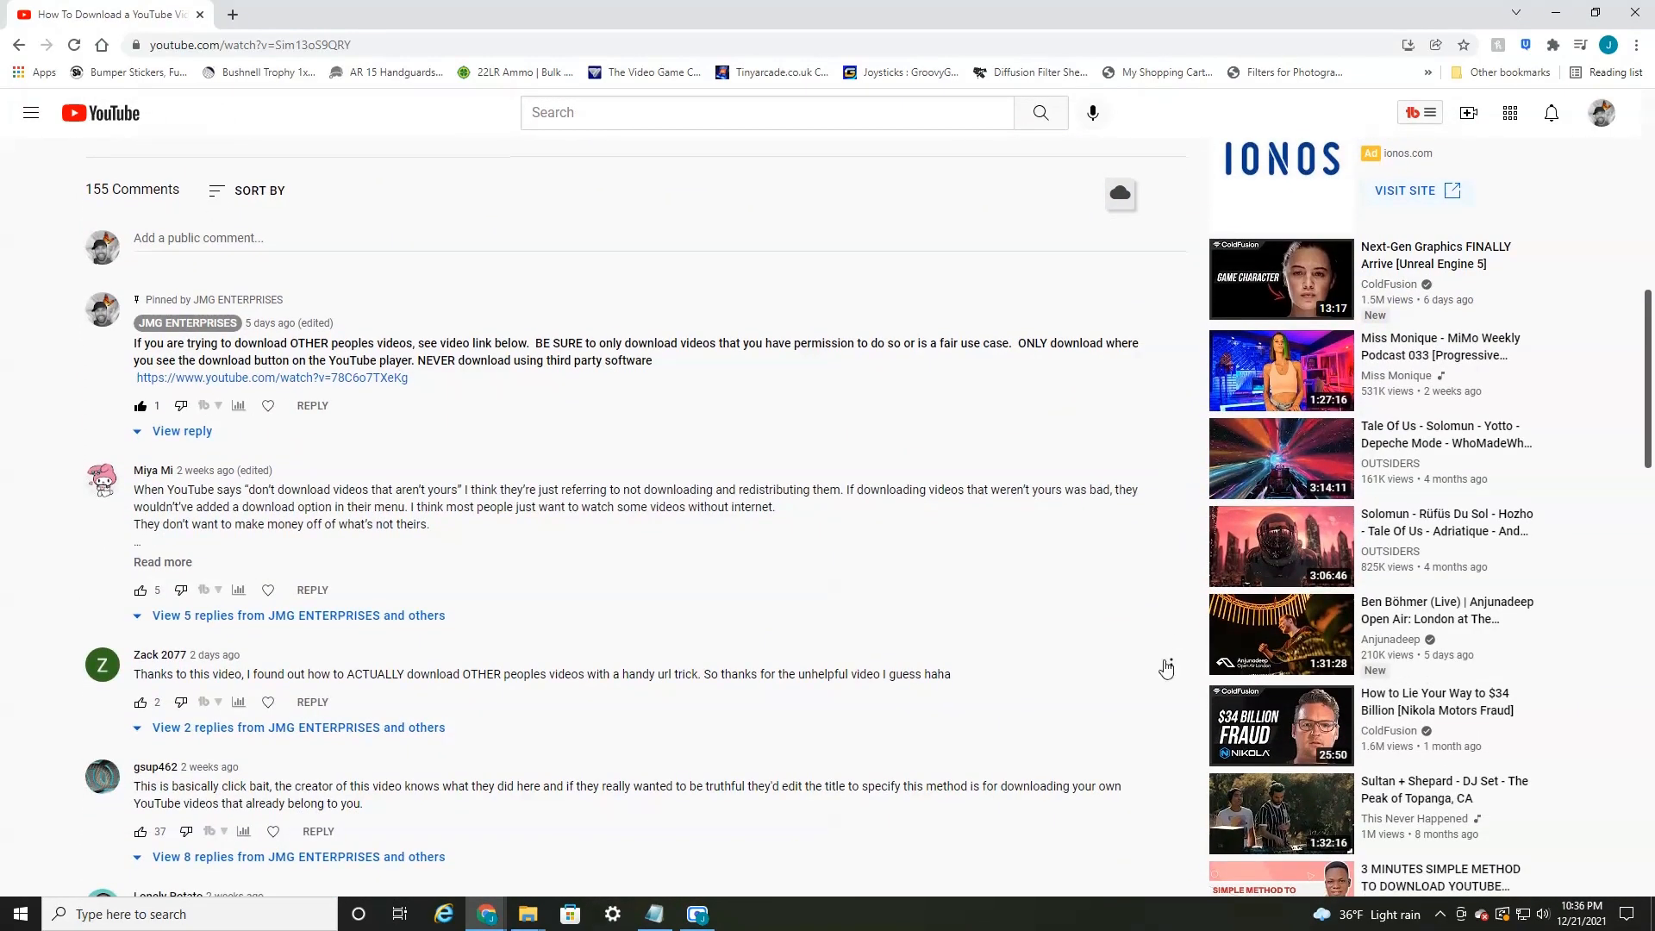
{"action": "left_click", "coordinate": [1172, 663]}
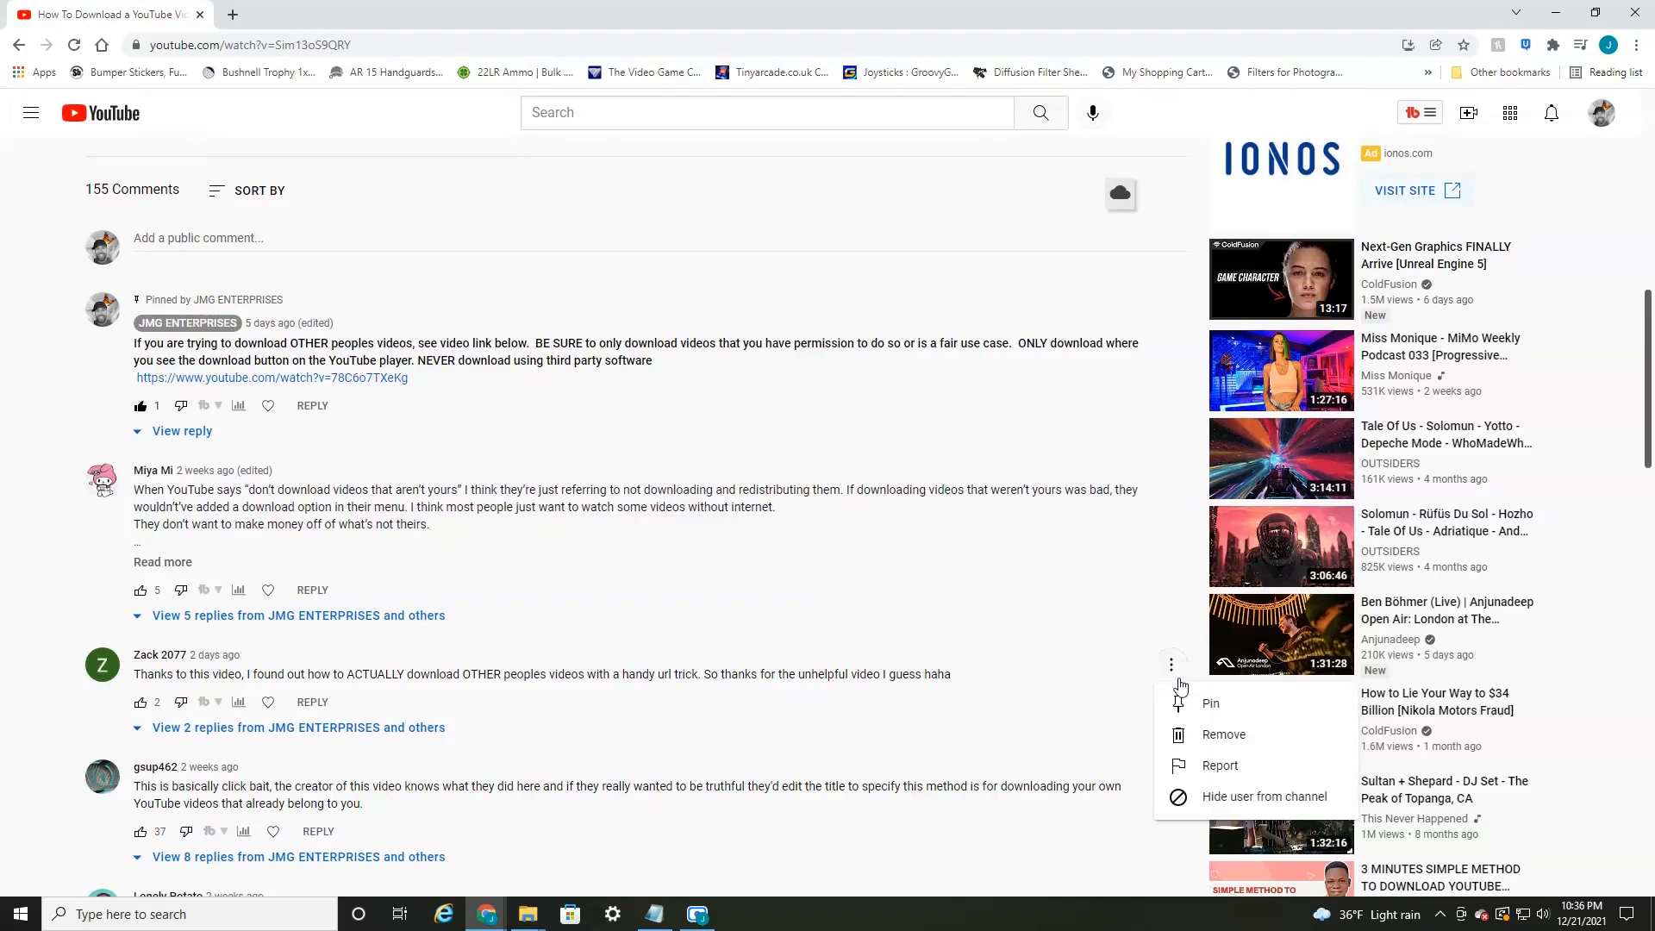
{"action": "mouse_move", "coordinate": [1224, 796]}
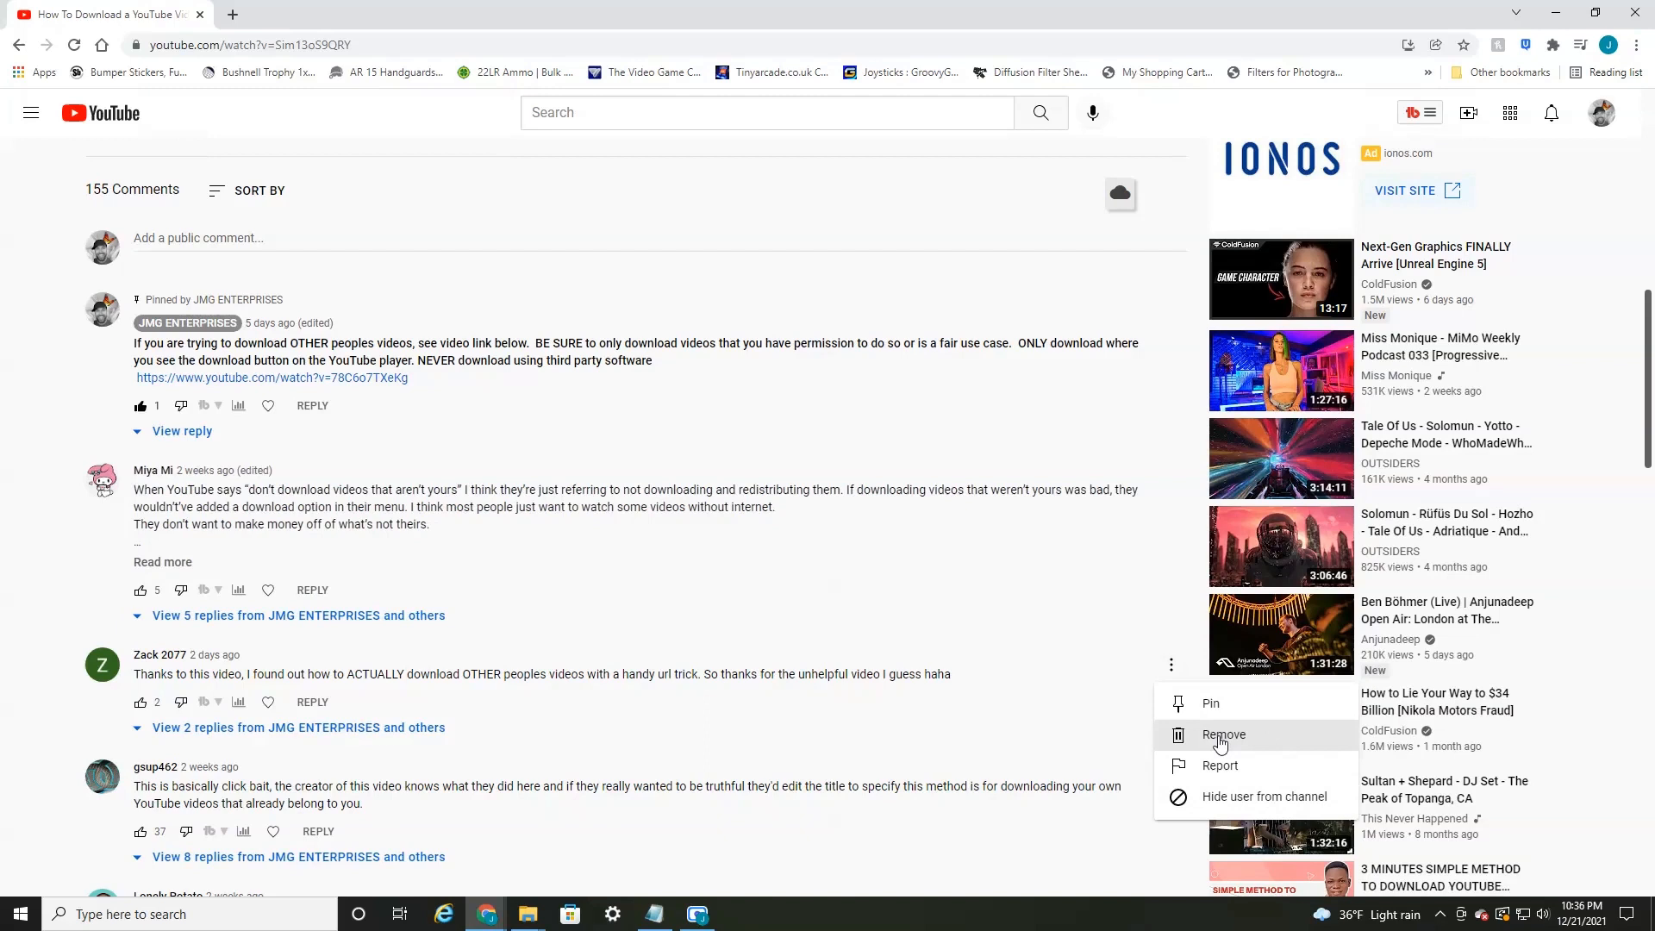
{"action": "mouse_move", "coordinate": [1220, 767]}
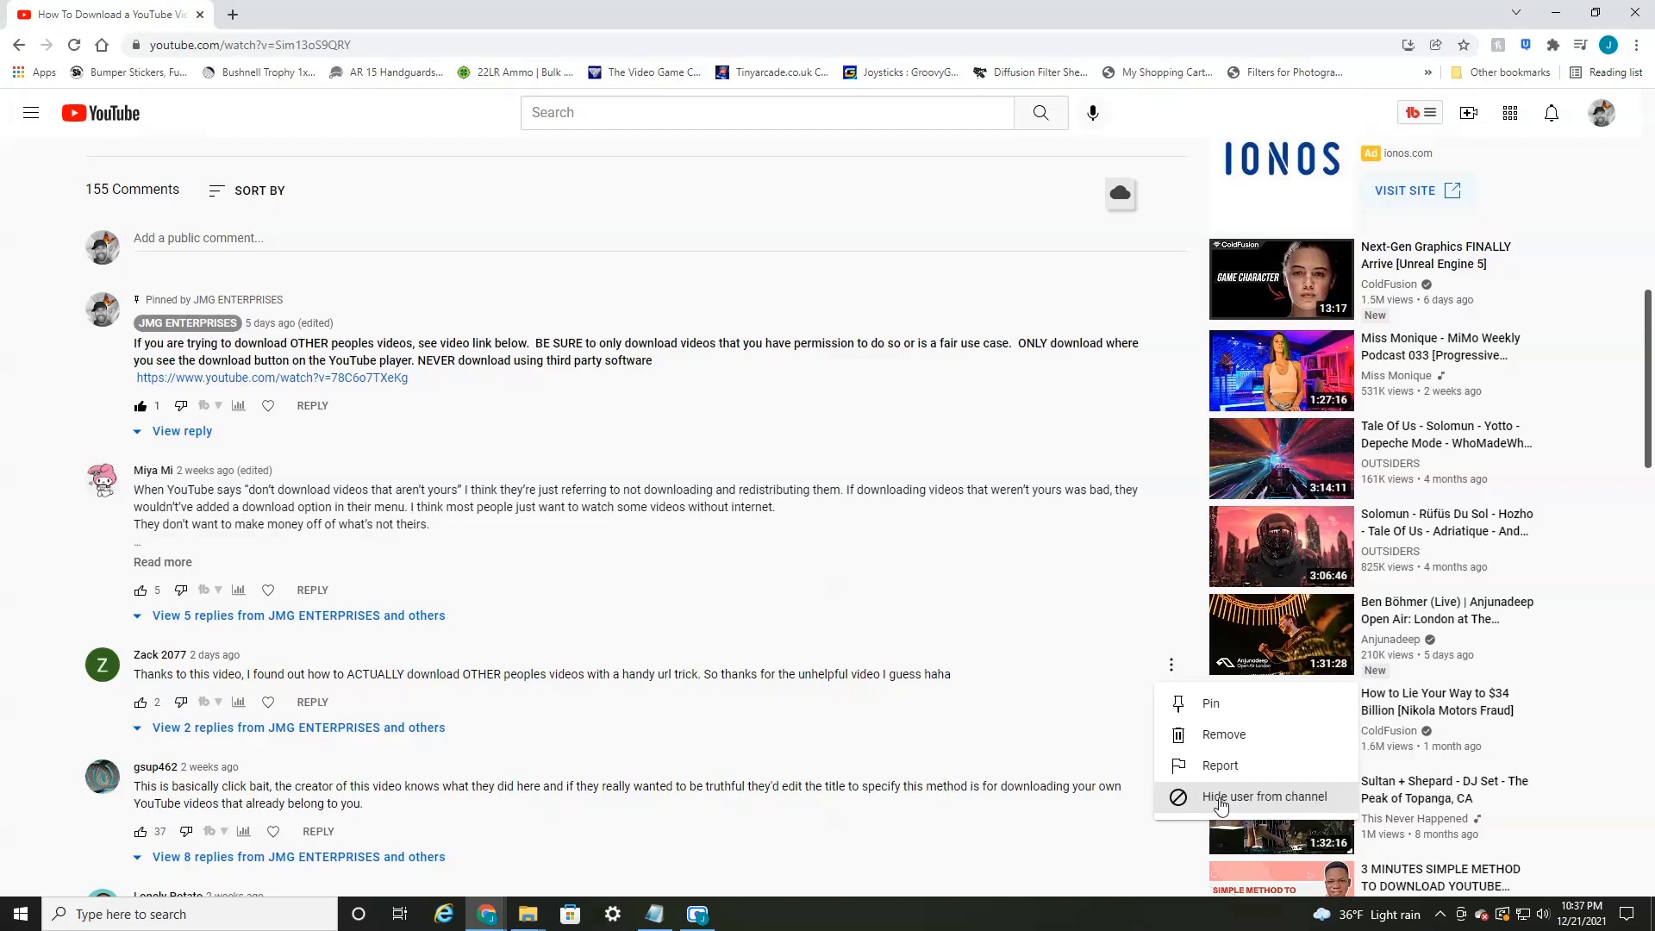
{"action": "mouse_move", "coordinate": [1172, 636]}
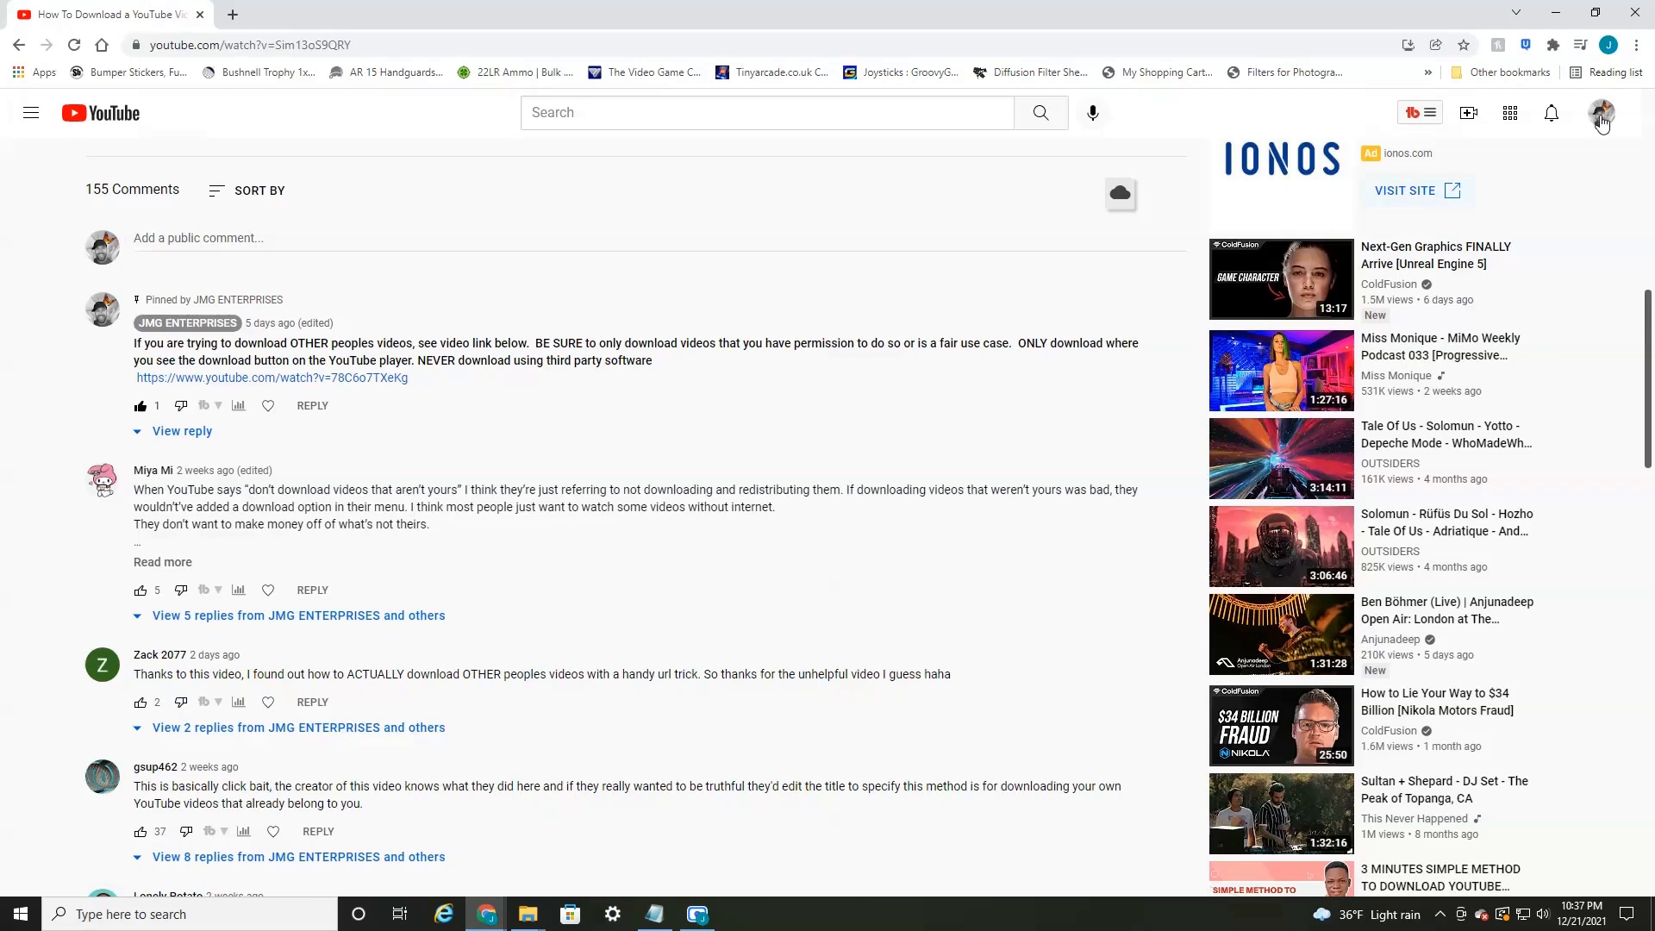
- Reach the channel's uploaded videos list in YouTube Studio via the account options
{"action": "left_click", "coordinate": [186, 322]}
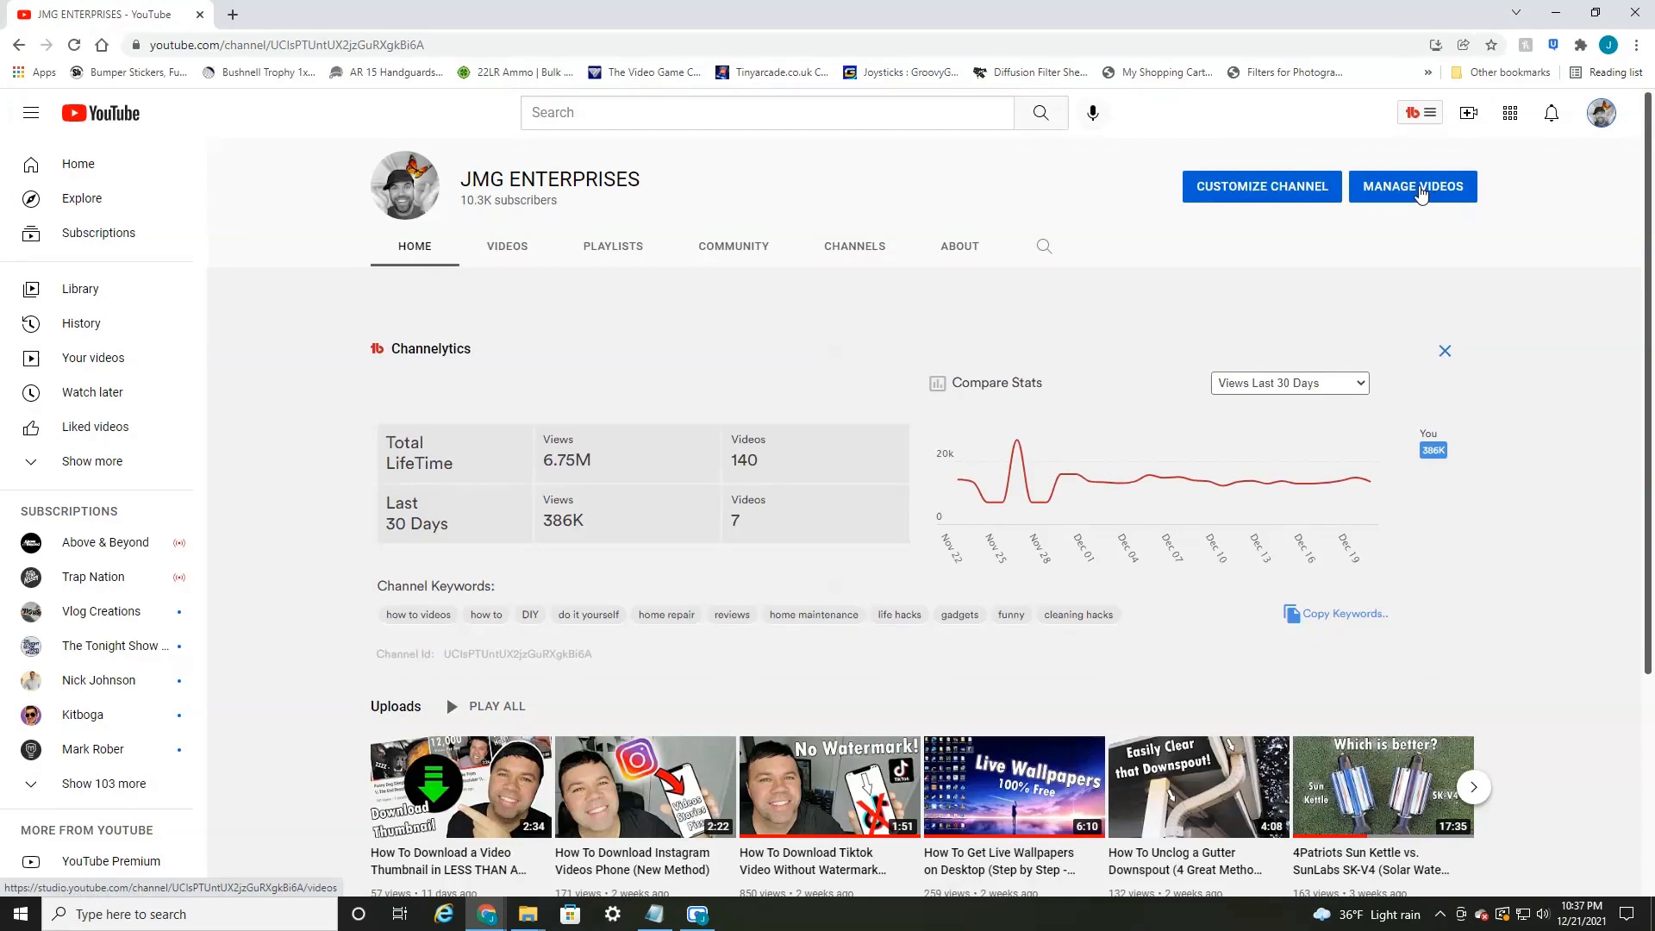
{"action": "left_click", "coordinate": [1412, 186]}
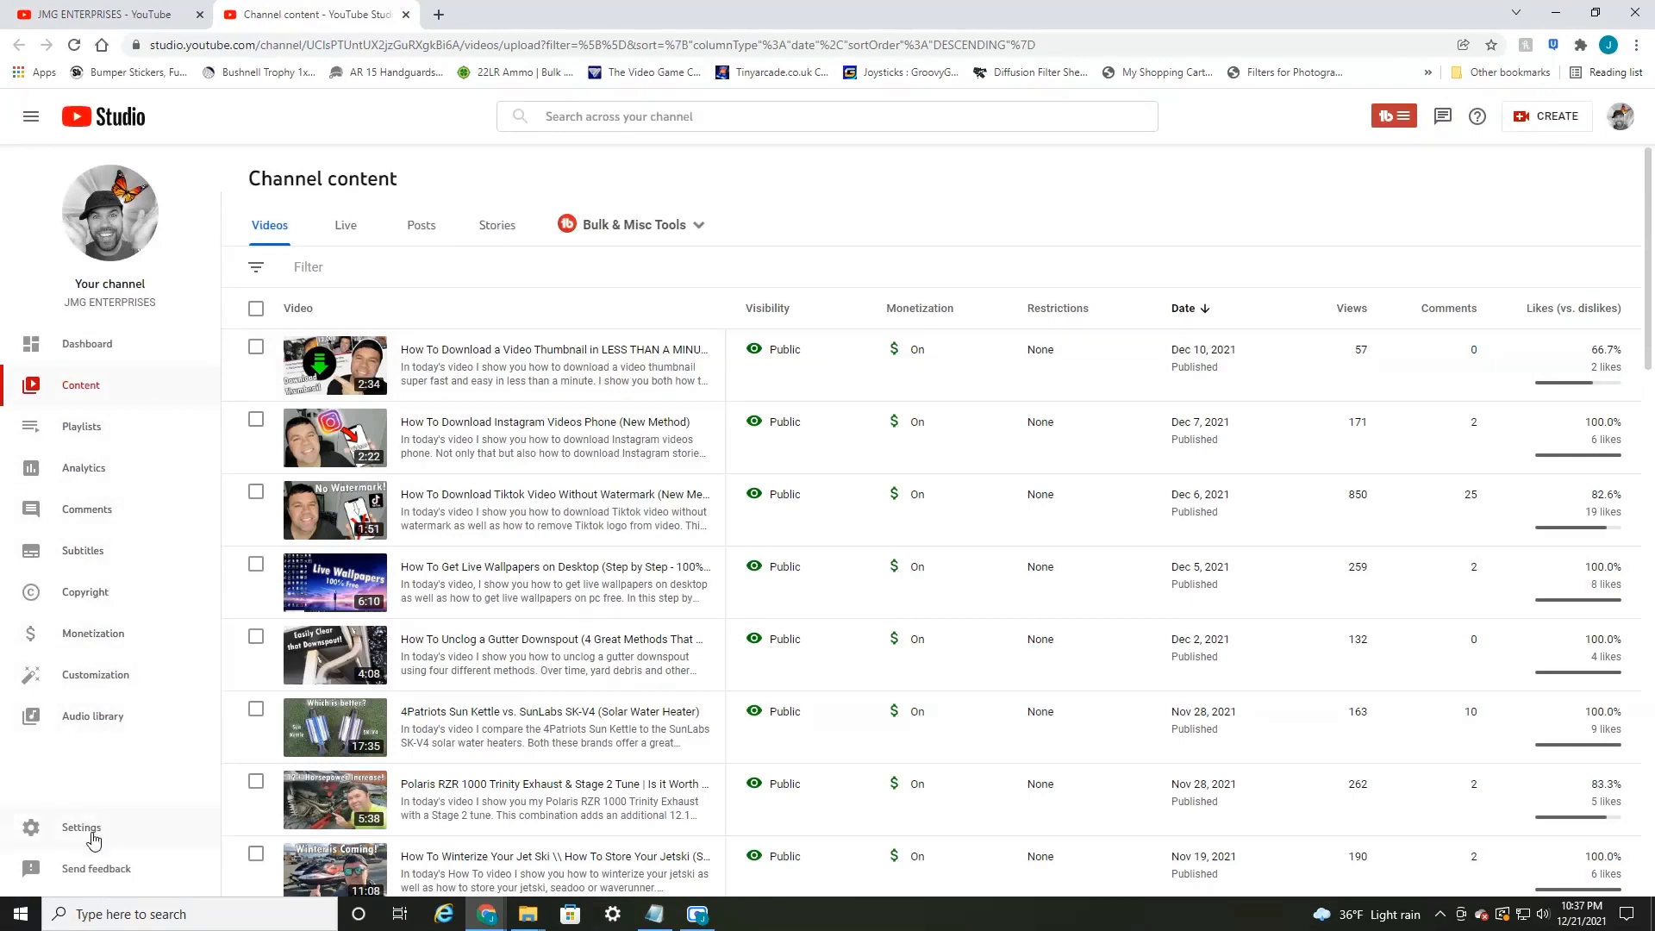
- In Studio Settings, show the Community automated filters with the Blocked words field active
{"action": "left_click", "coordinate": [81, 827]}
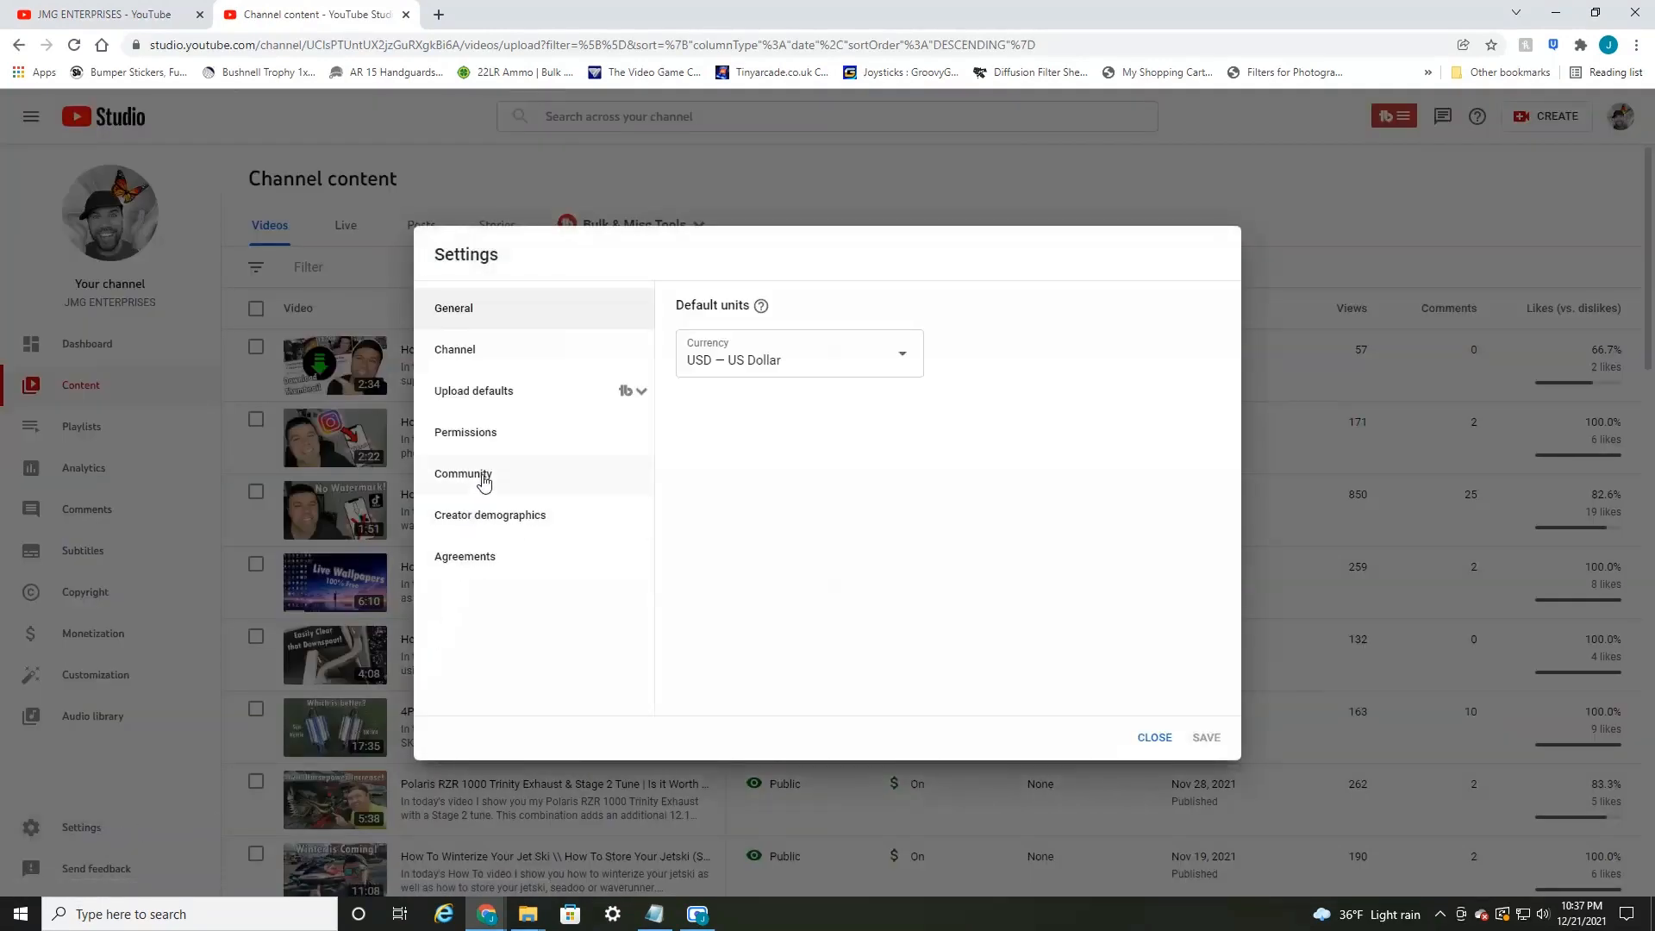
{"action": "left_click", "coordinate": [462, 472]}
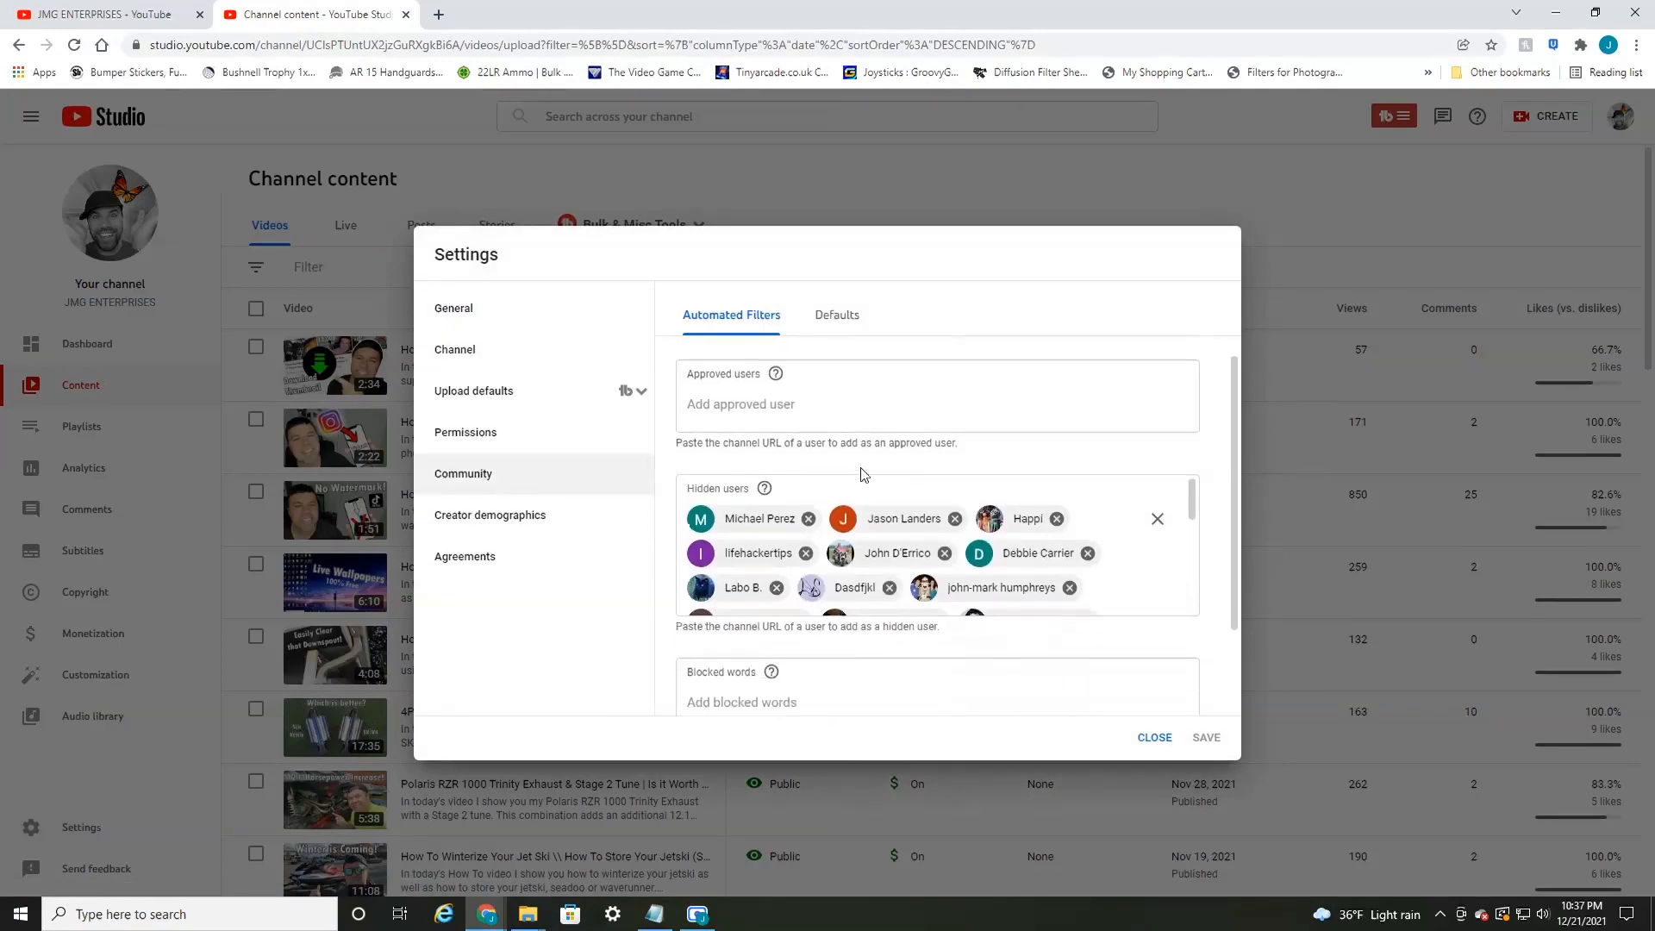
{"action": "scroll", "scroll_direction": "down", "scroll_amount": 3}
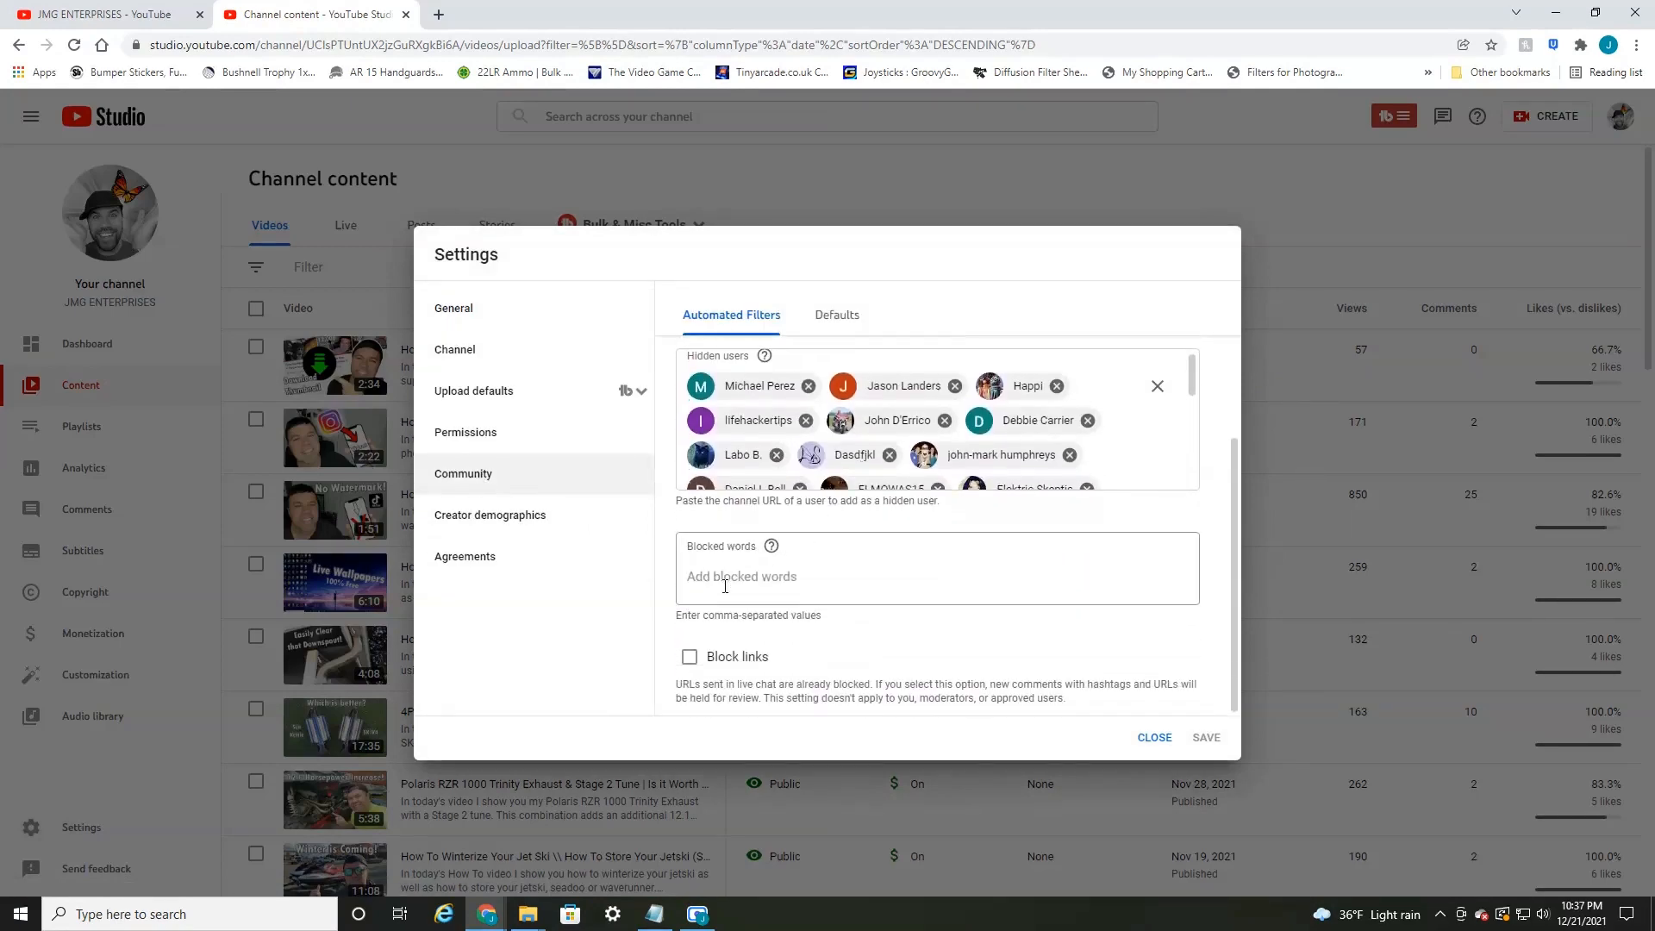
{"action": "left_click", "coordinate": [934, 575]}
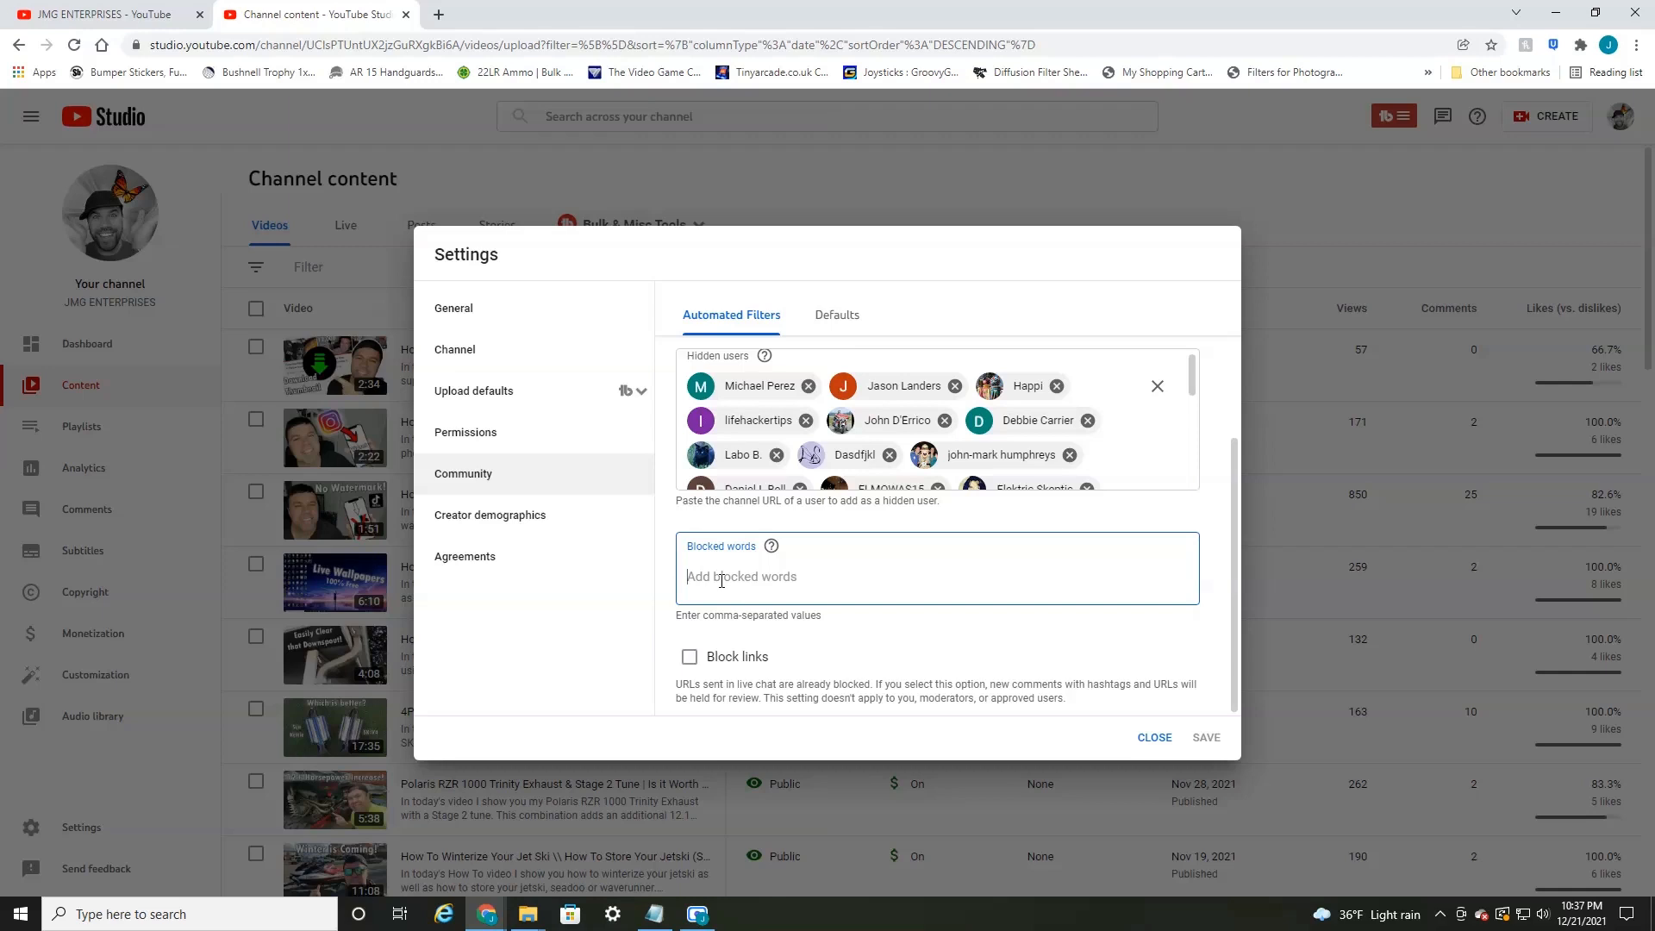
- Enter stupid and idiot as blocked words for the channel's comments
{"action": "type", "text": "stupid"}
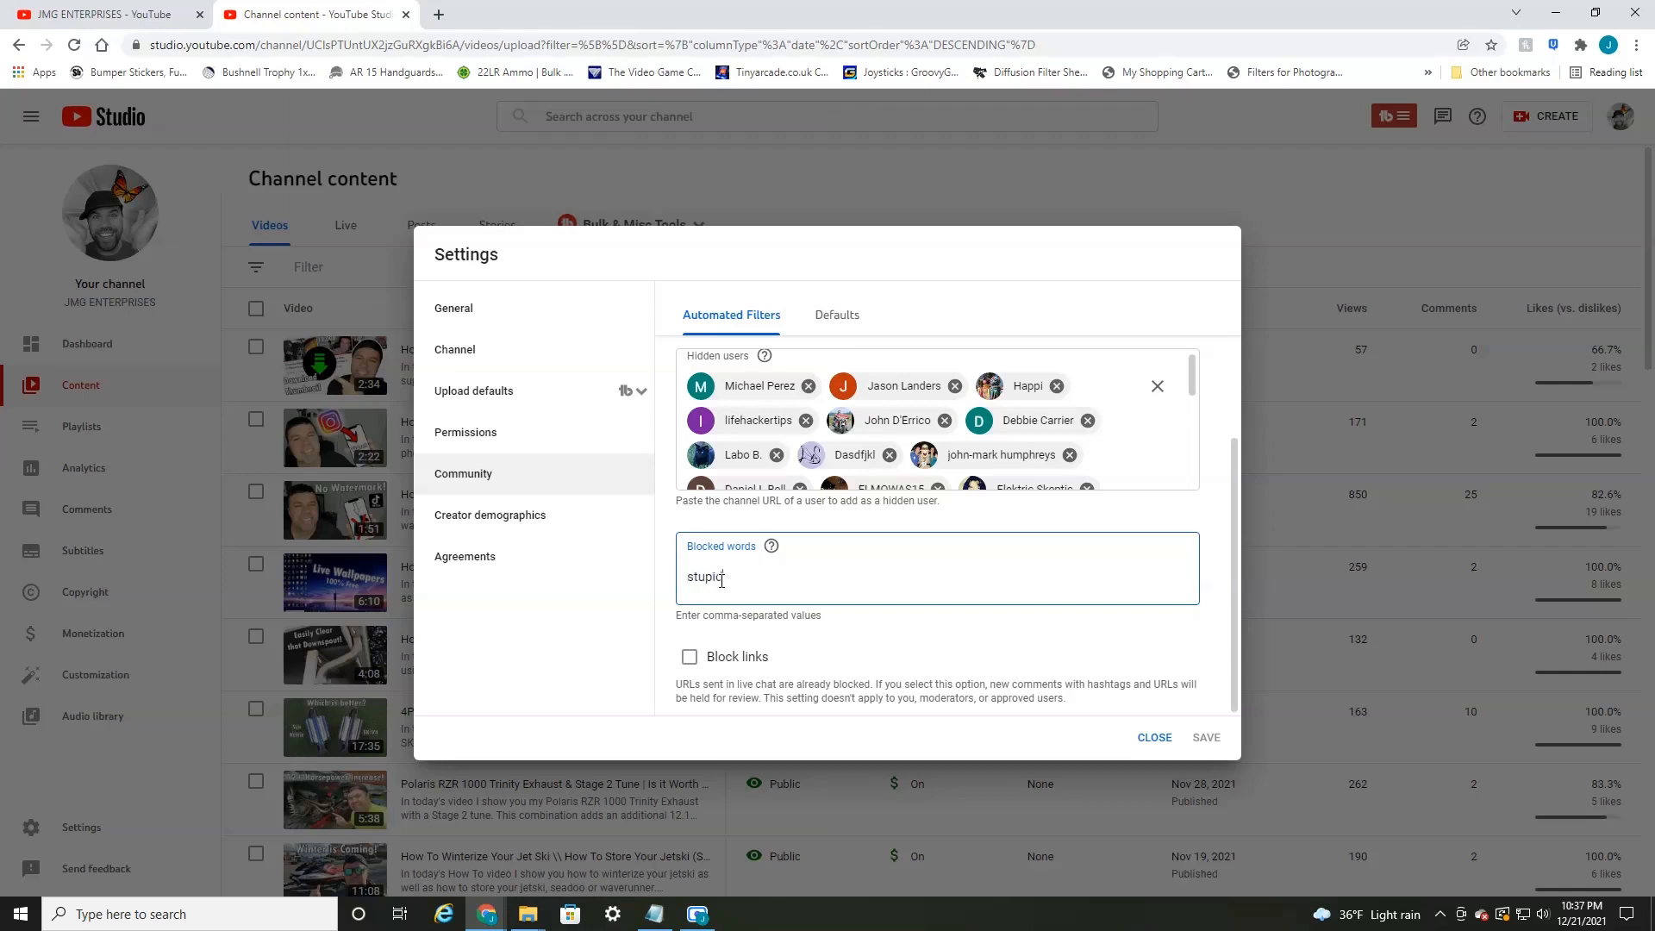
{"action": "key", "text": "enter"}
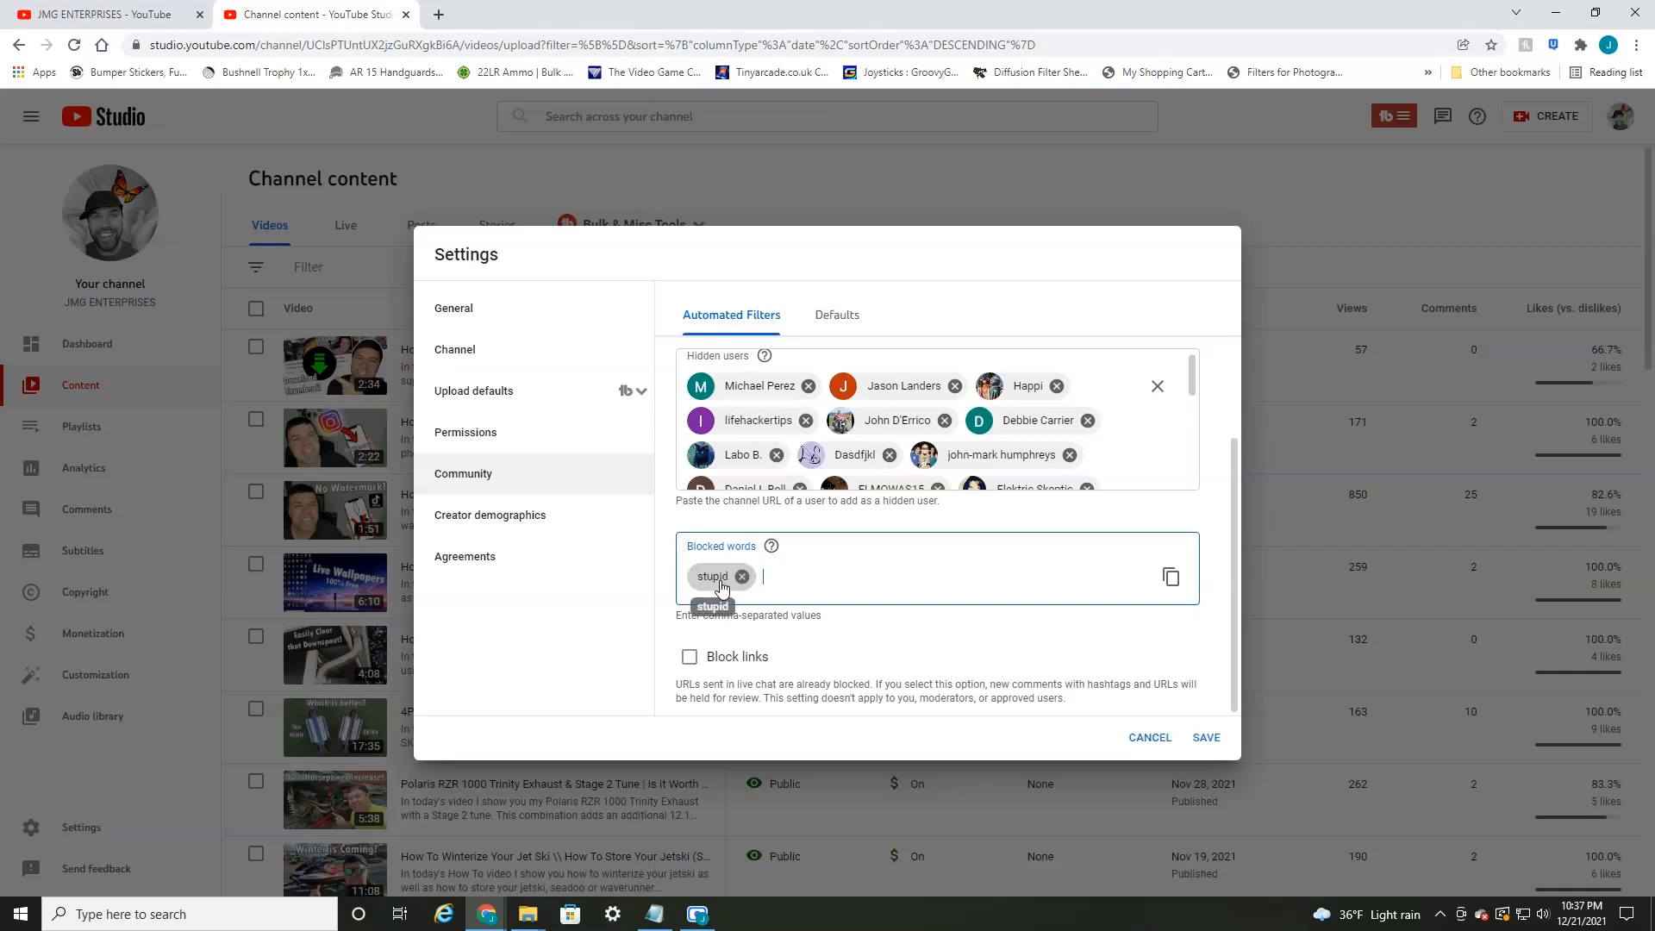
{"action": "type", "text": "idiot dumb hate"}
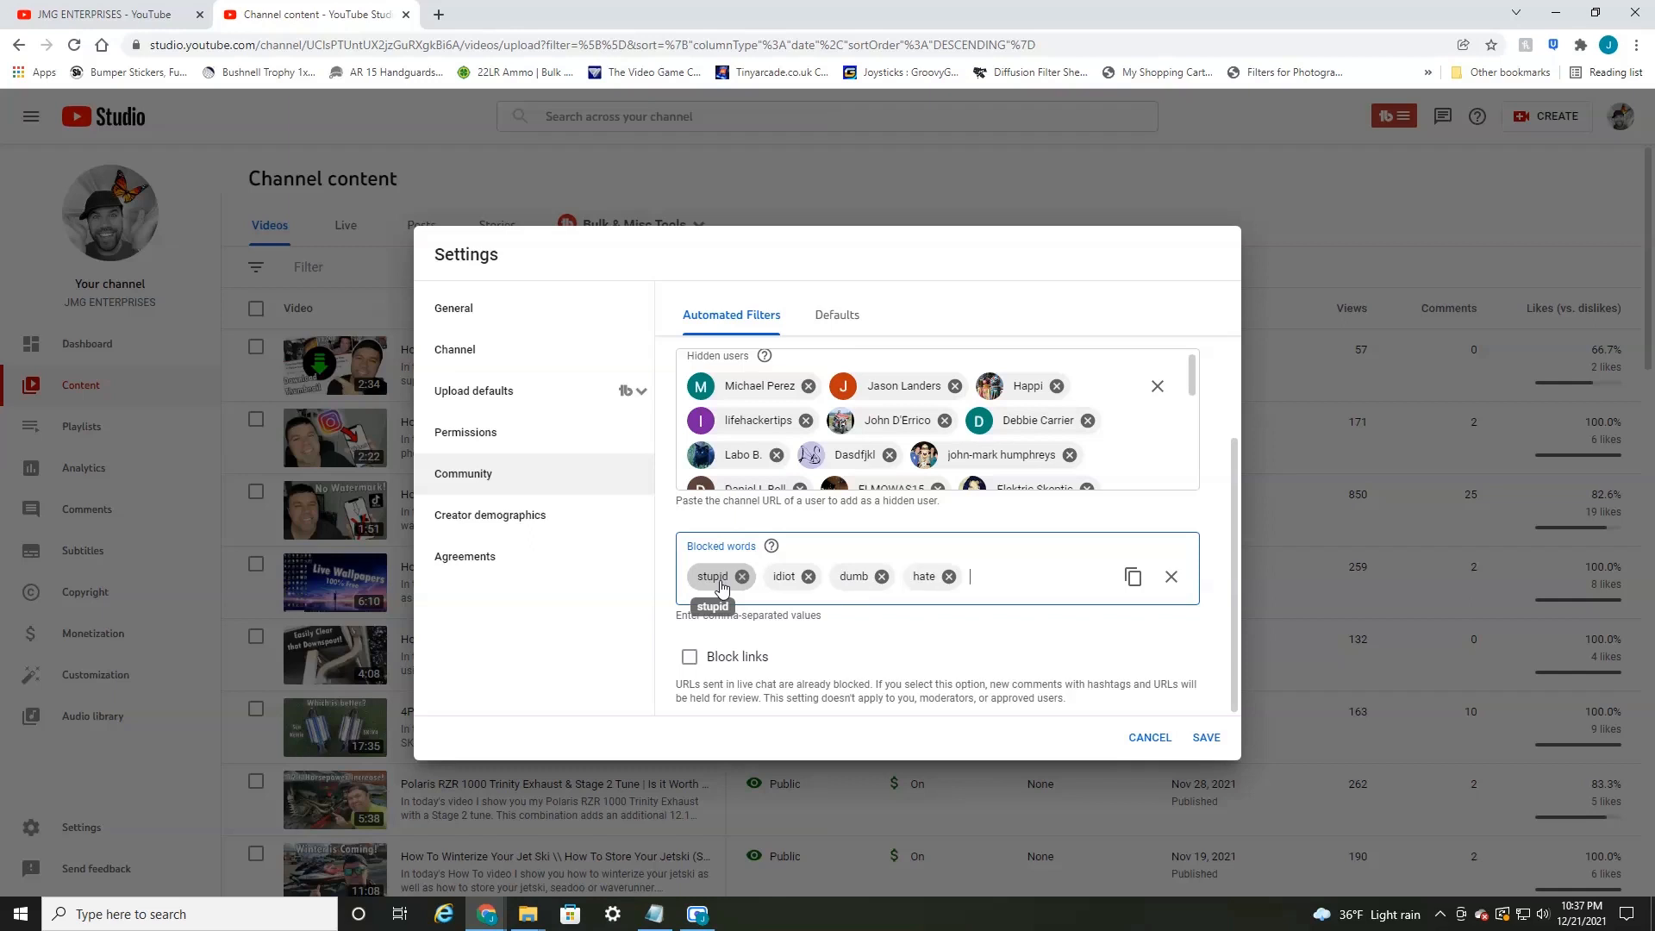
{"action": "mouse_move", "coordinate": [915, 599]}
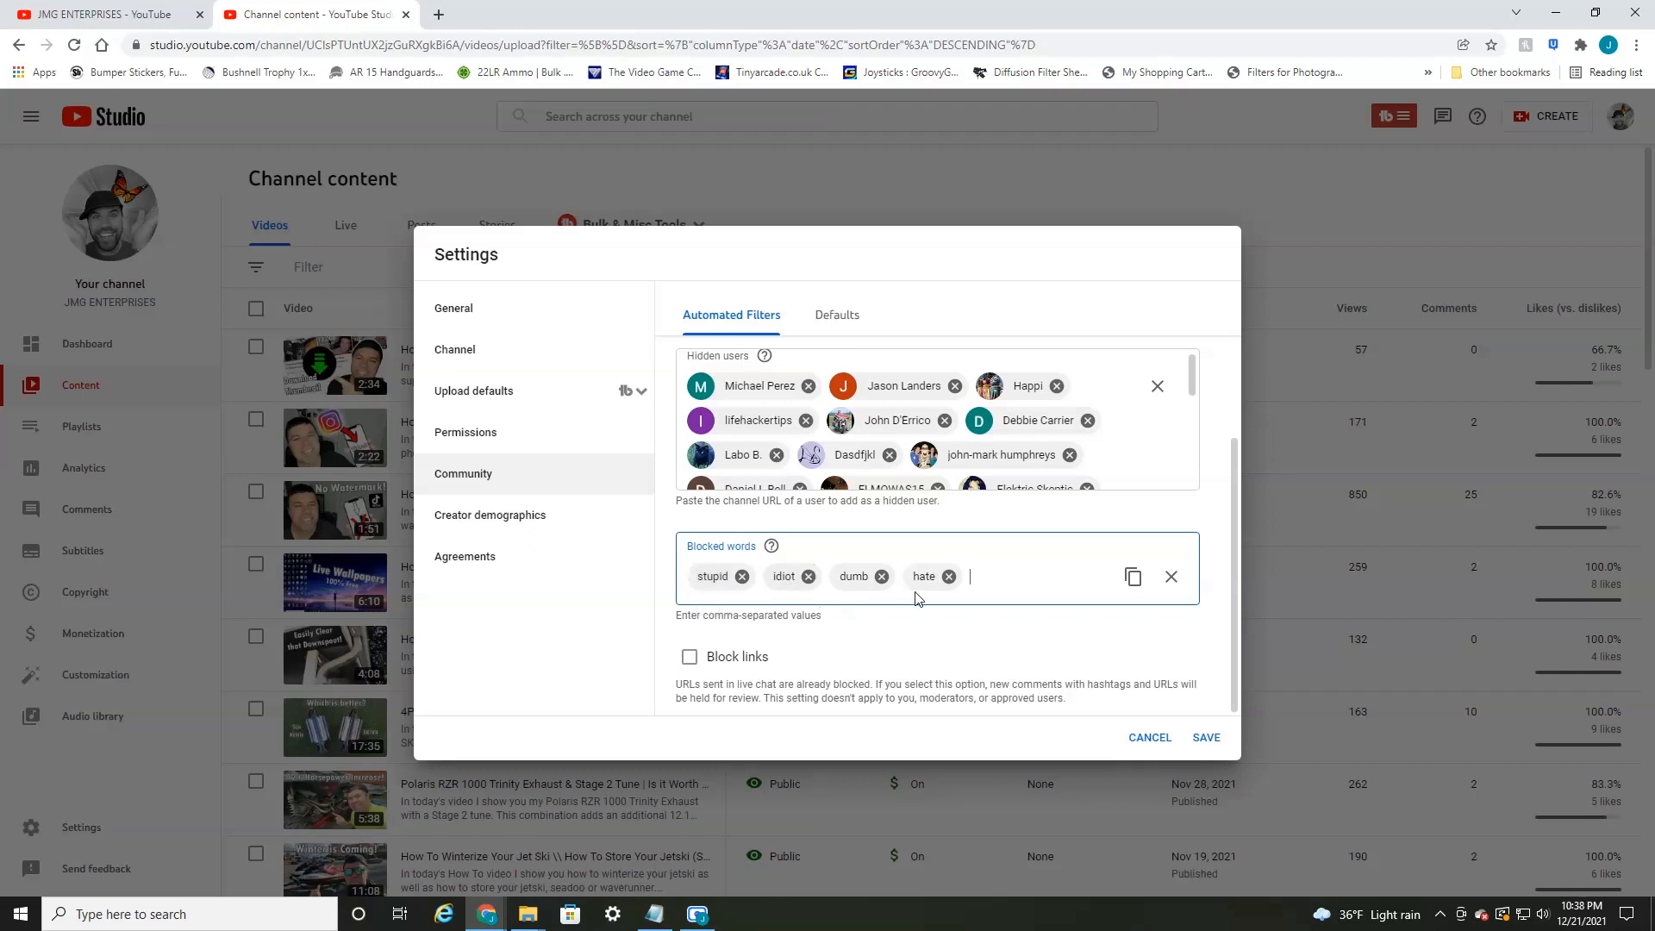
{"action": "mouse_move", "coordinate": [909, 633]}
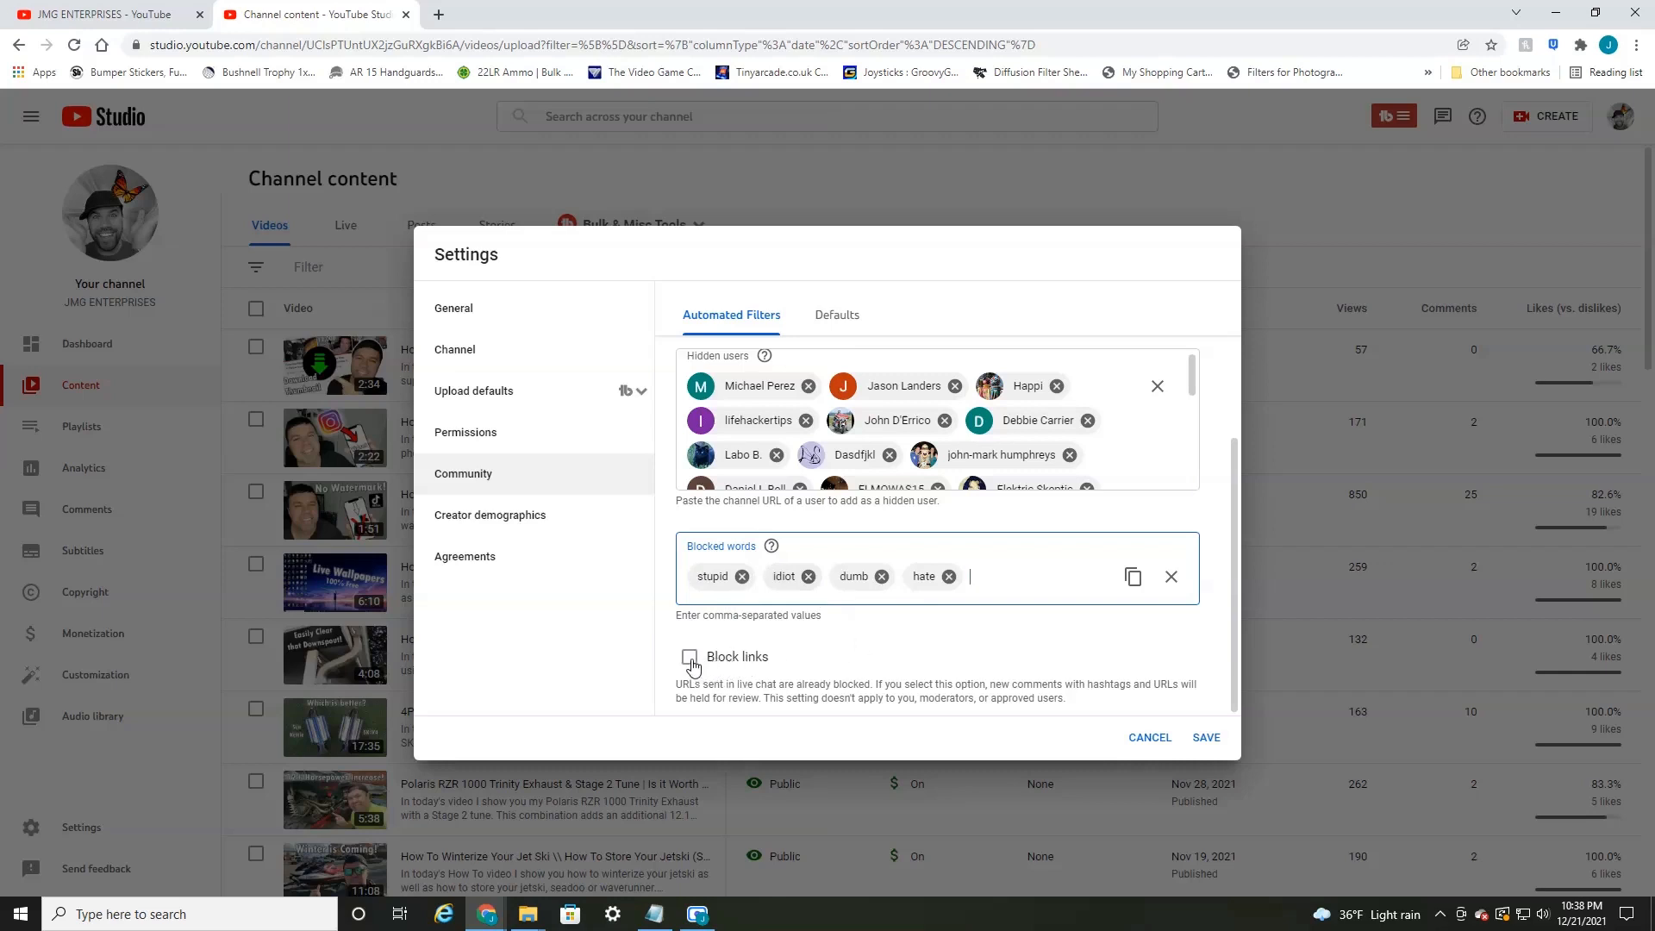
- Tick Block links, then cancel and discard the unsaved settings, returning to the content list
{"action": "left_click", "coordinate": [689, 657]}
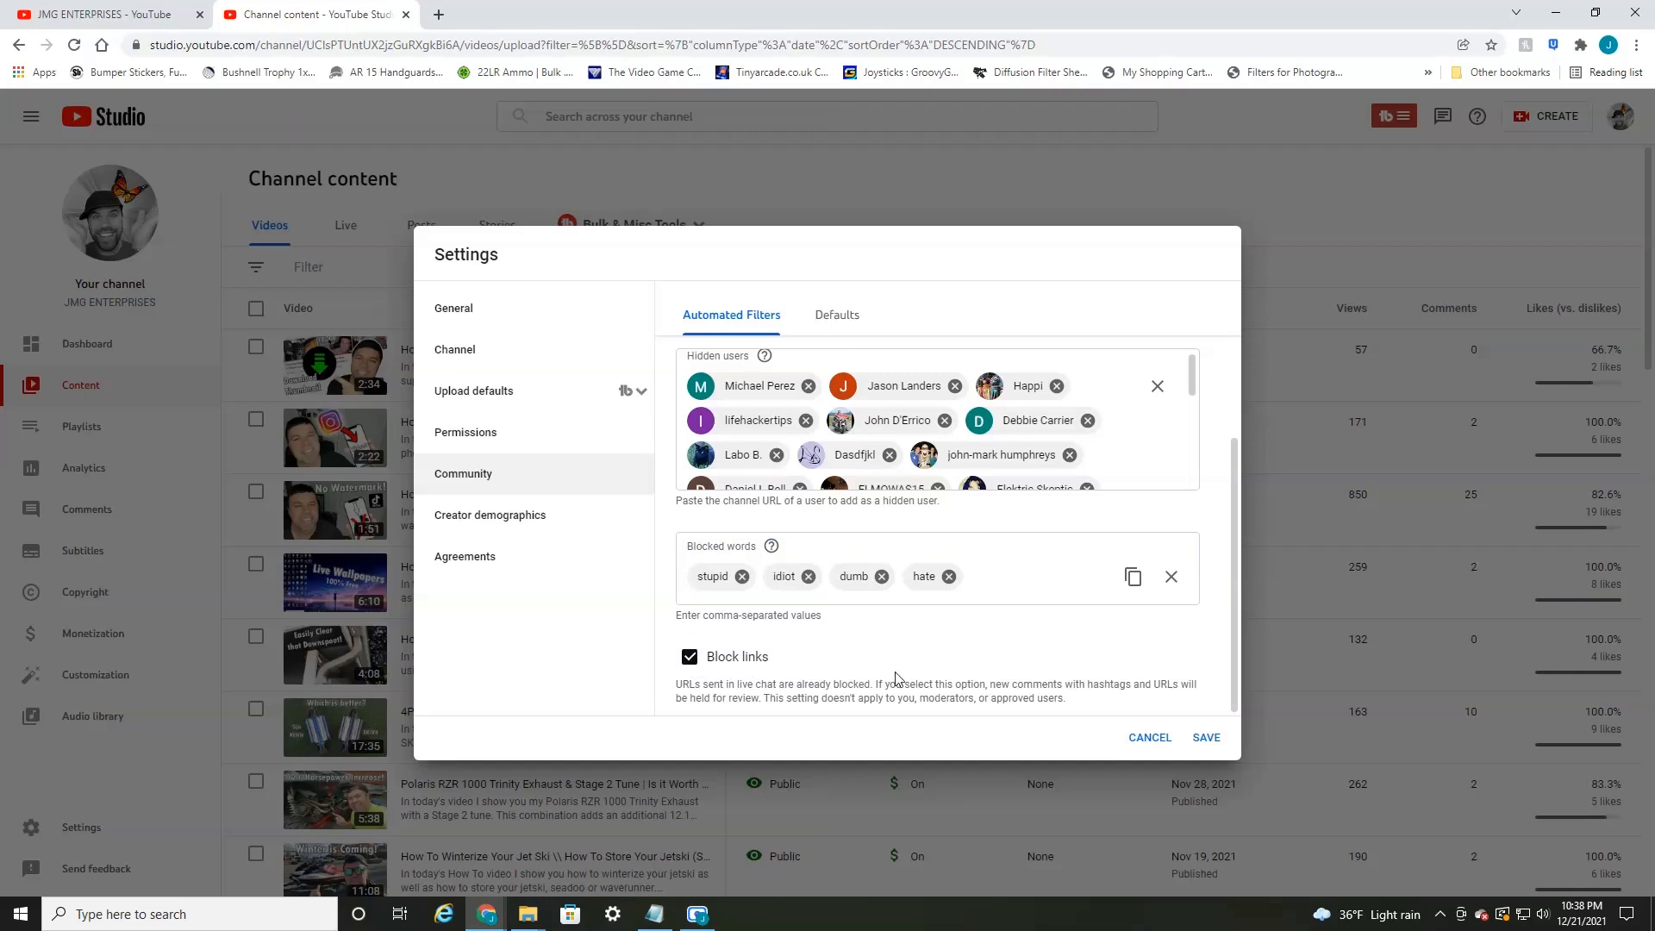
{"action": "mouse_move", "coordinate": [966, 698]}
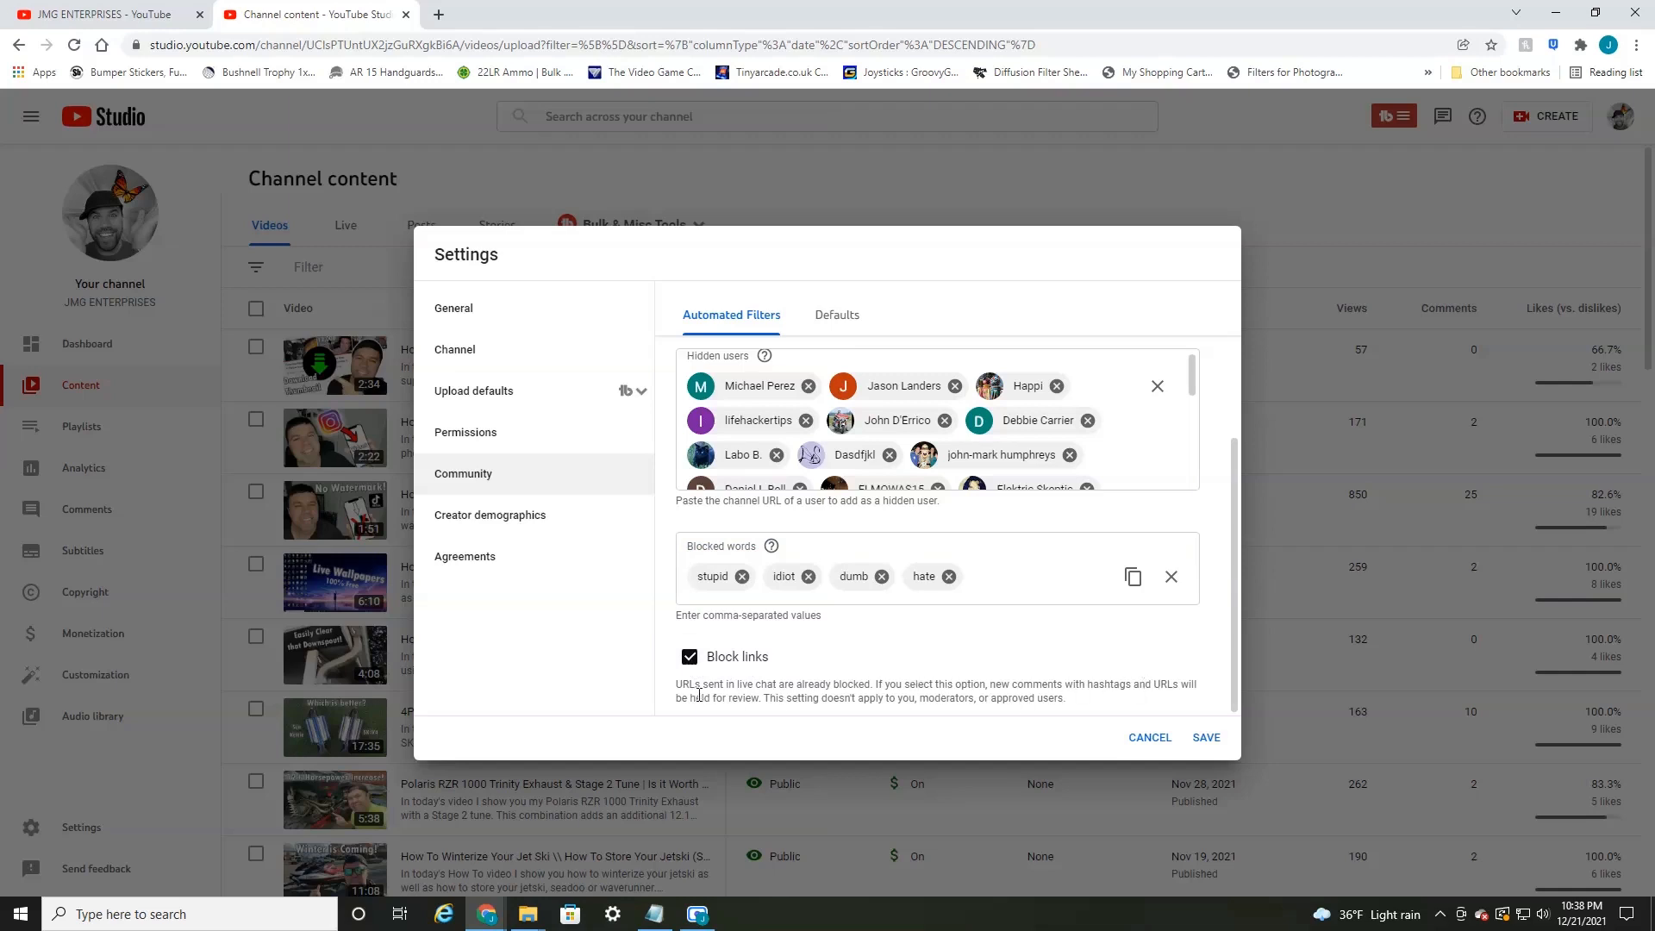
{"action": "mouse_move", "coordinate": [707, 679]}
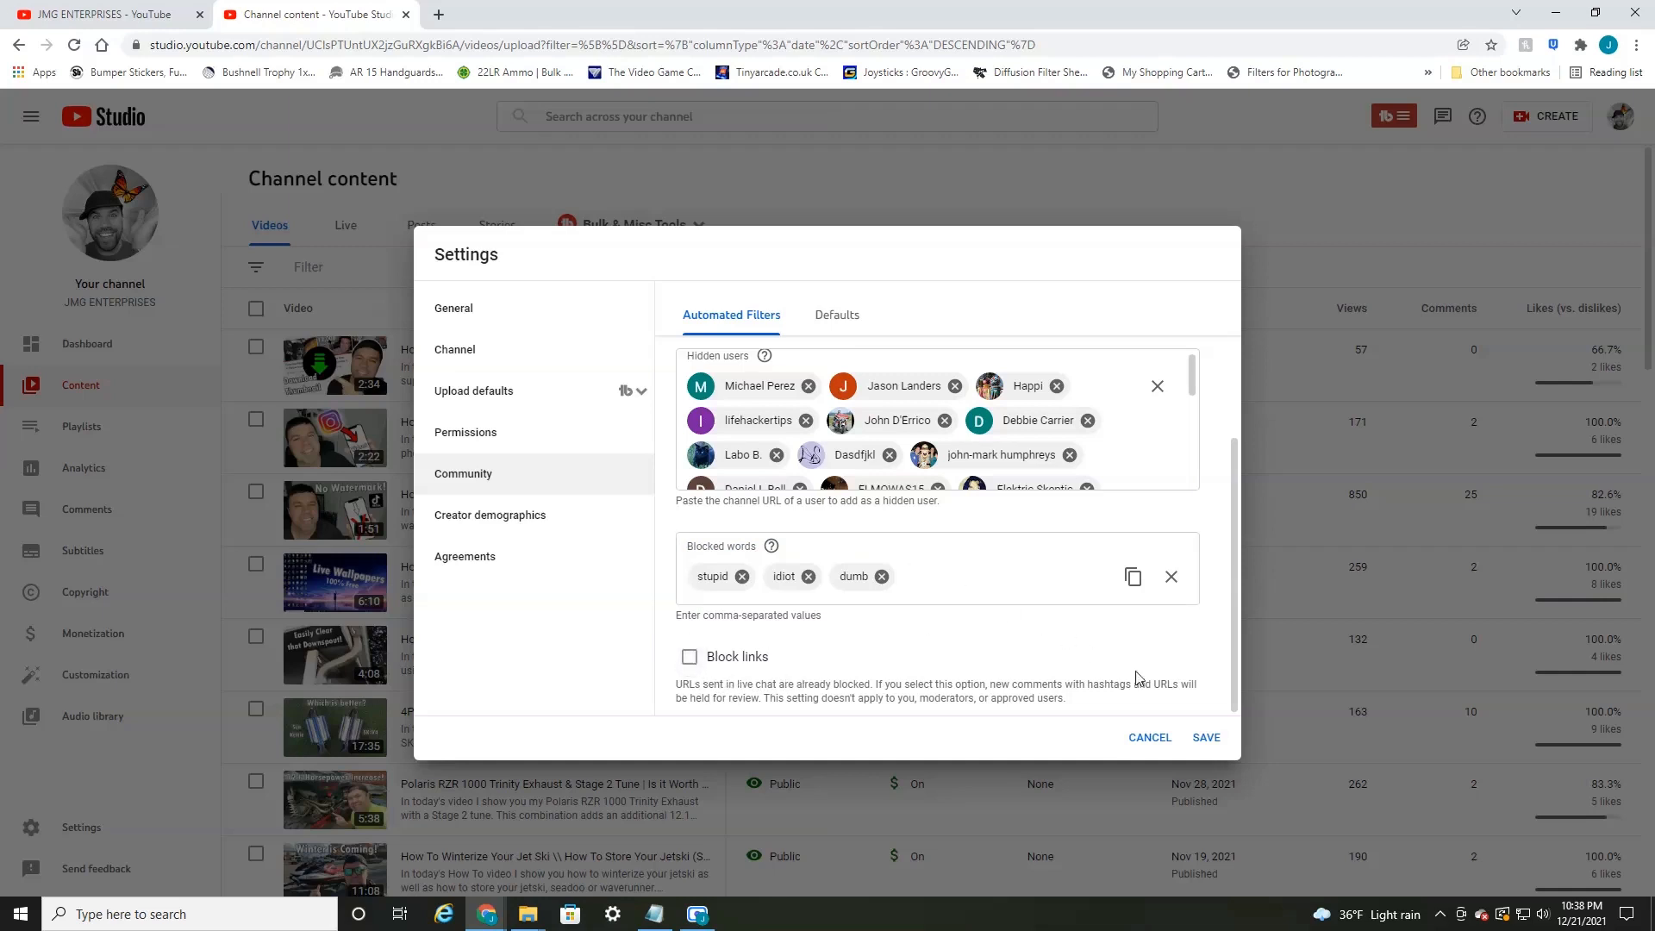
{"action": "left_click", "coordinate": [1149, 736]}
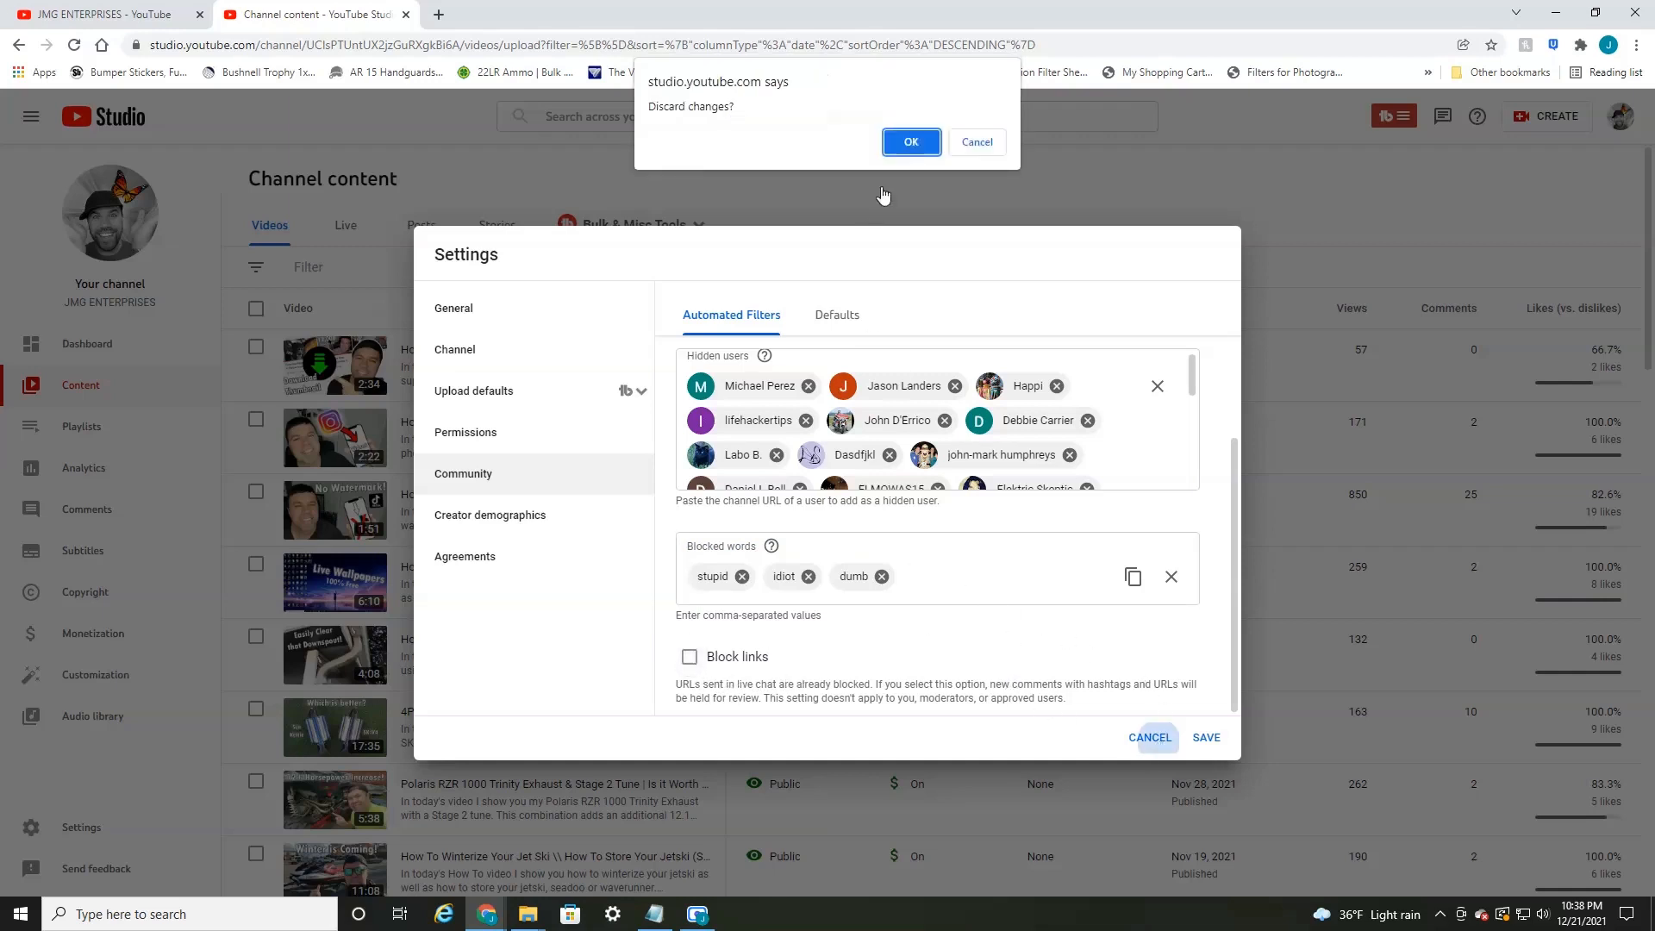
{"action": "left_click", "coordinate": [910, 142]}
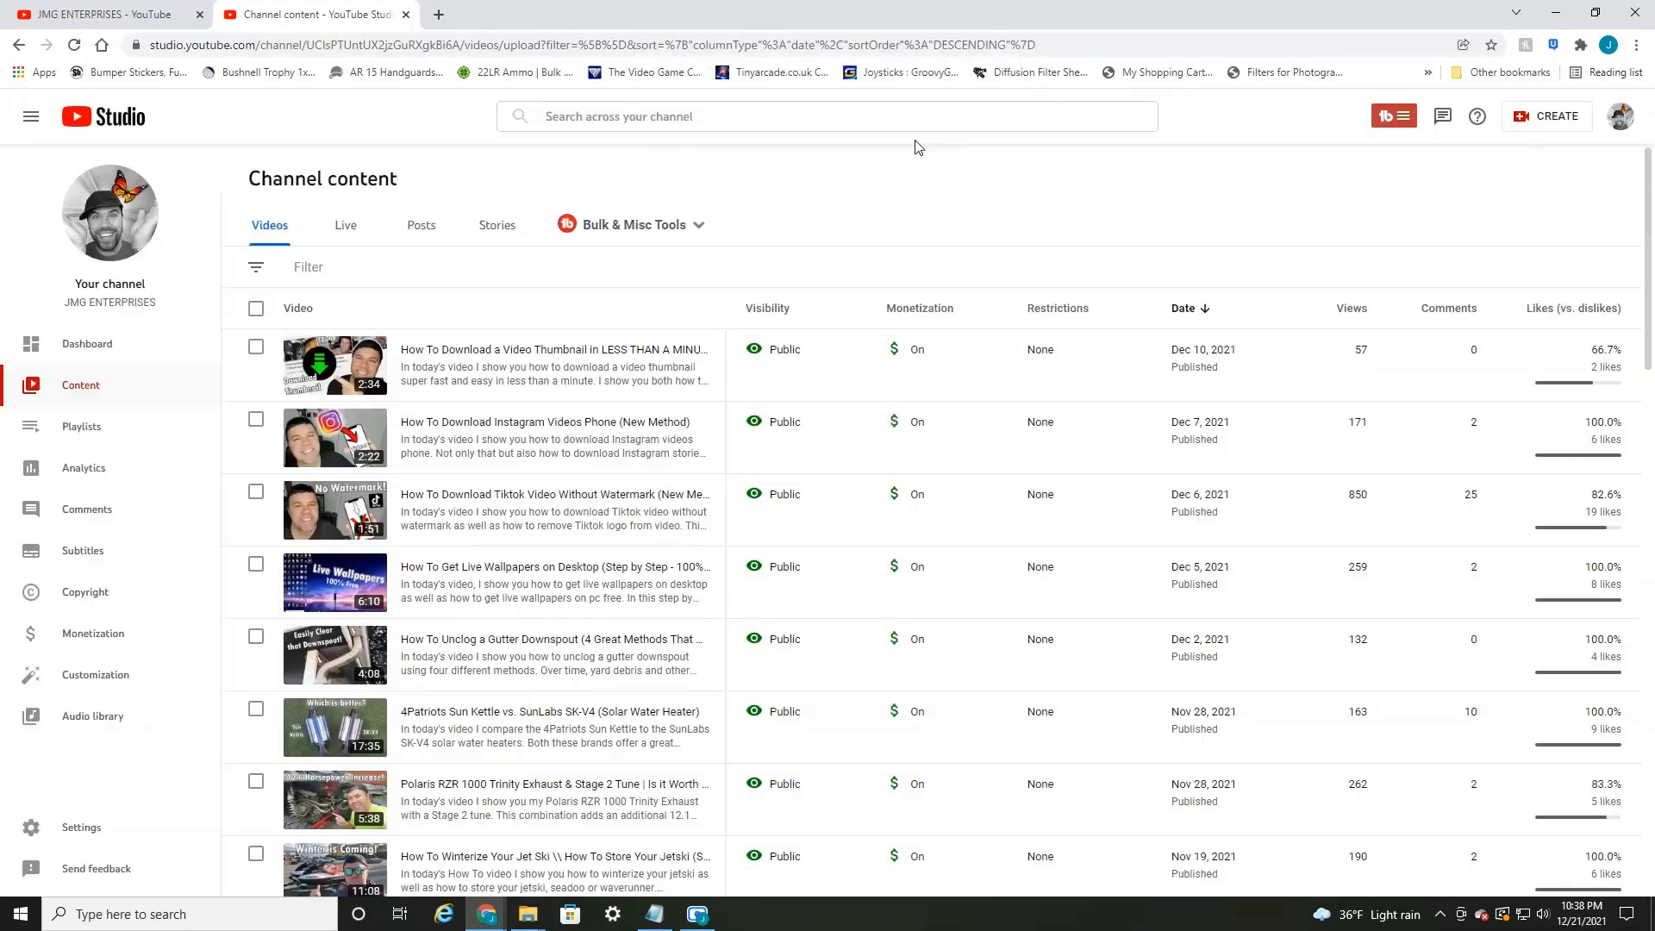
{"action": "mouse_move", "coordinate": [941, 165]}
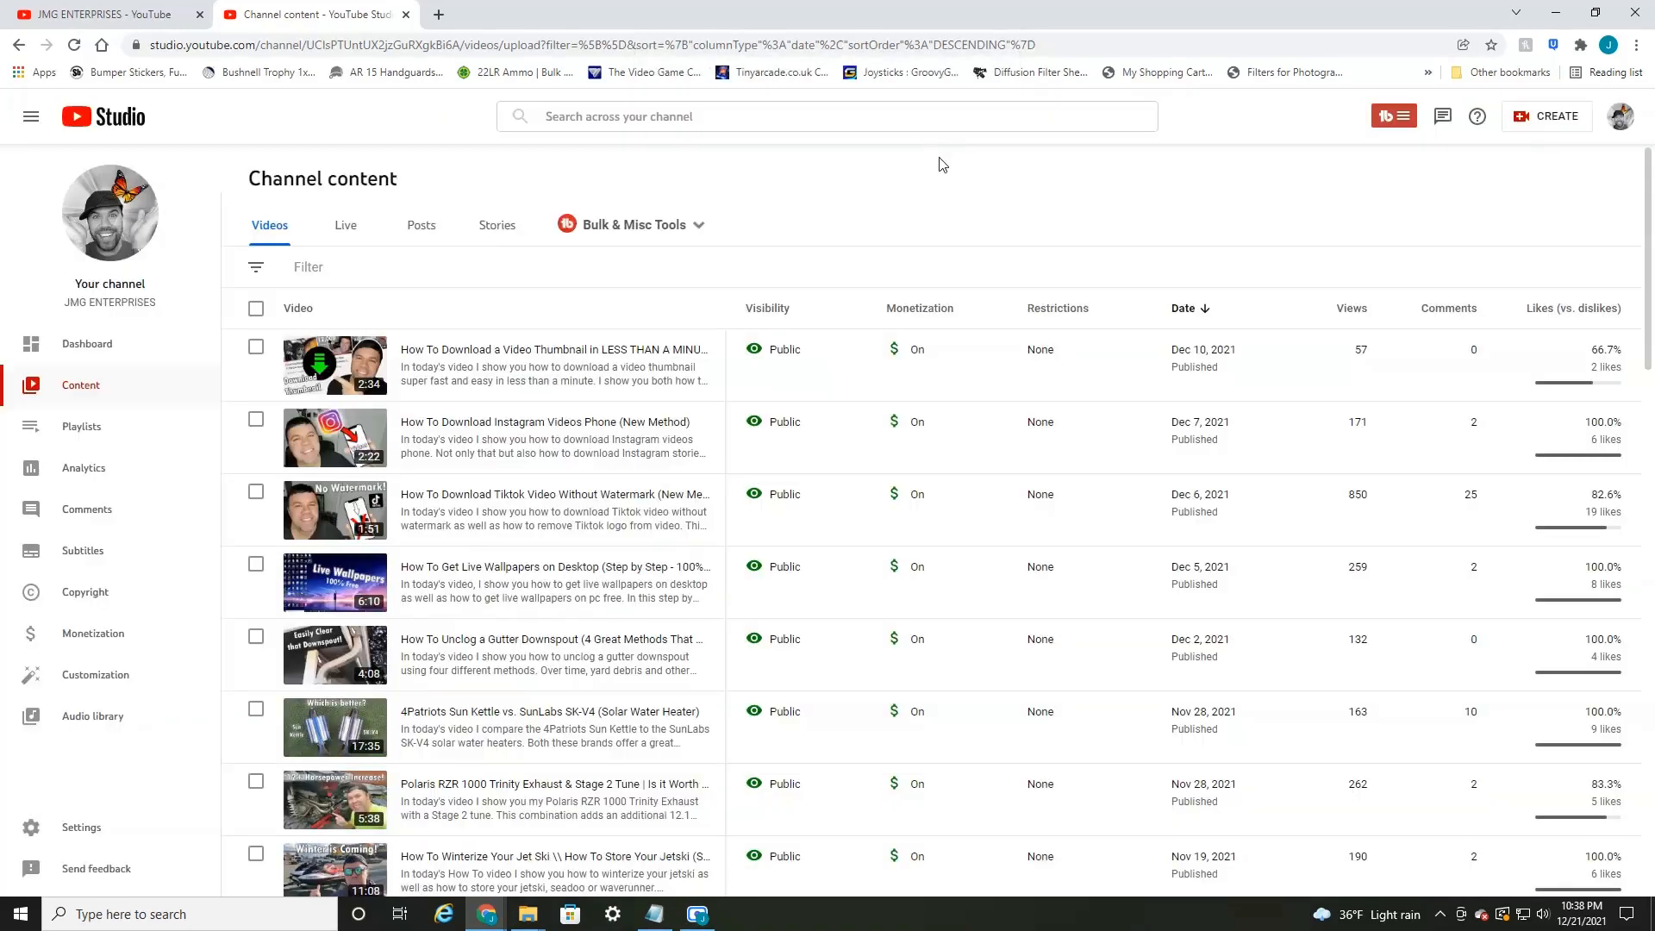
{"action": "mouse_move", "coordinate": [938, 203]}
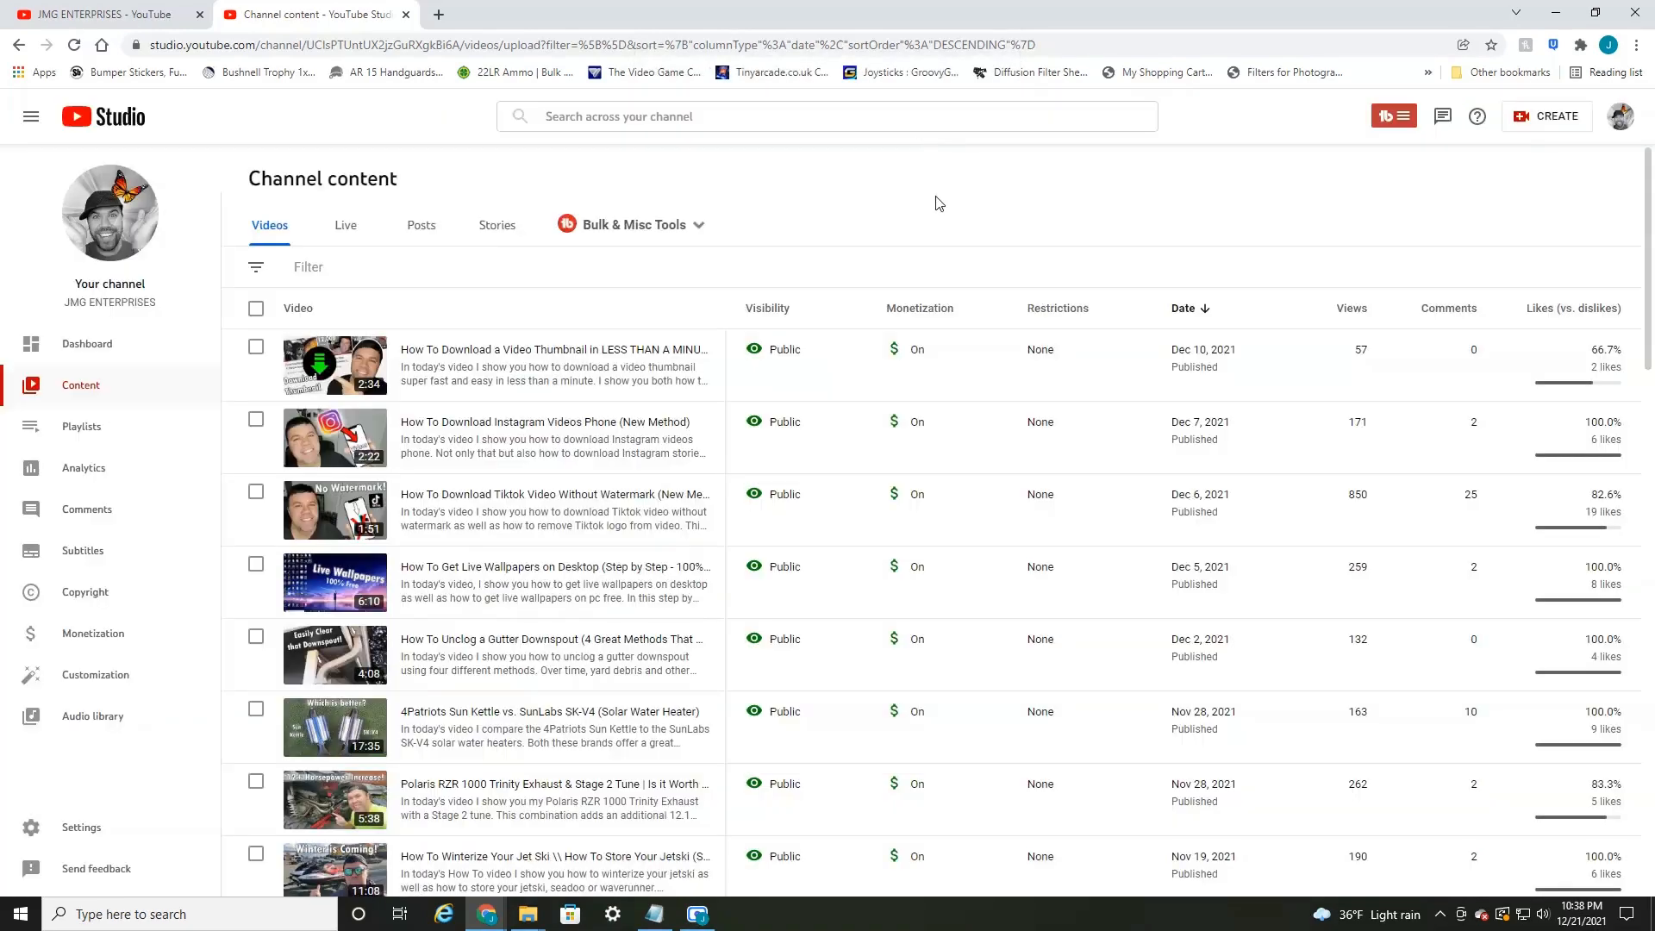